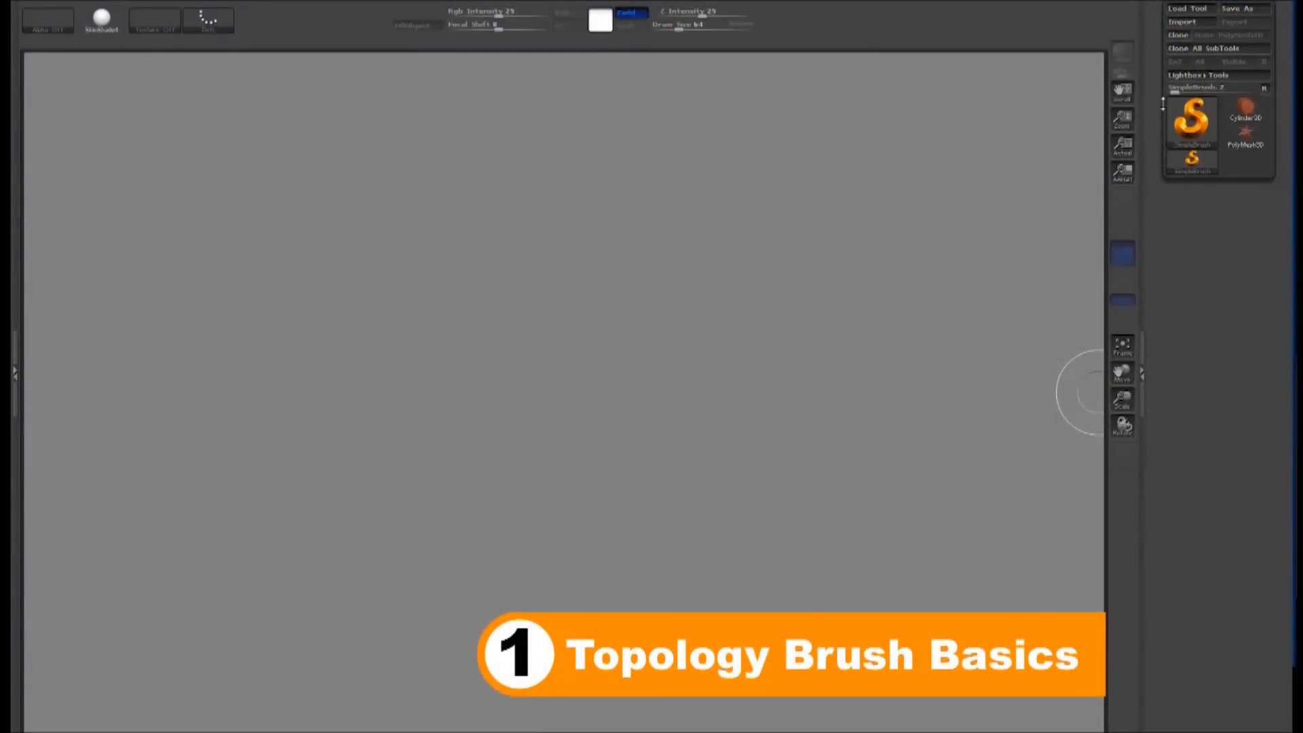
- Load a Plane3D from the Tool palette as the starting mesh
{"action": "left_click", "coordinate": [1191, 119]}
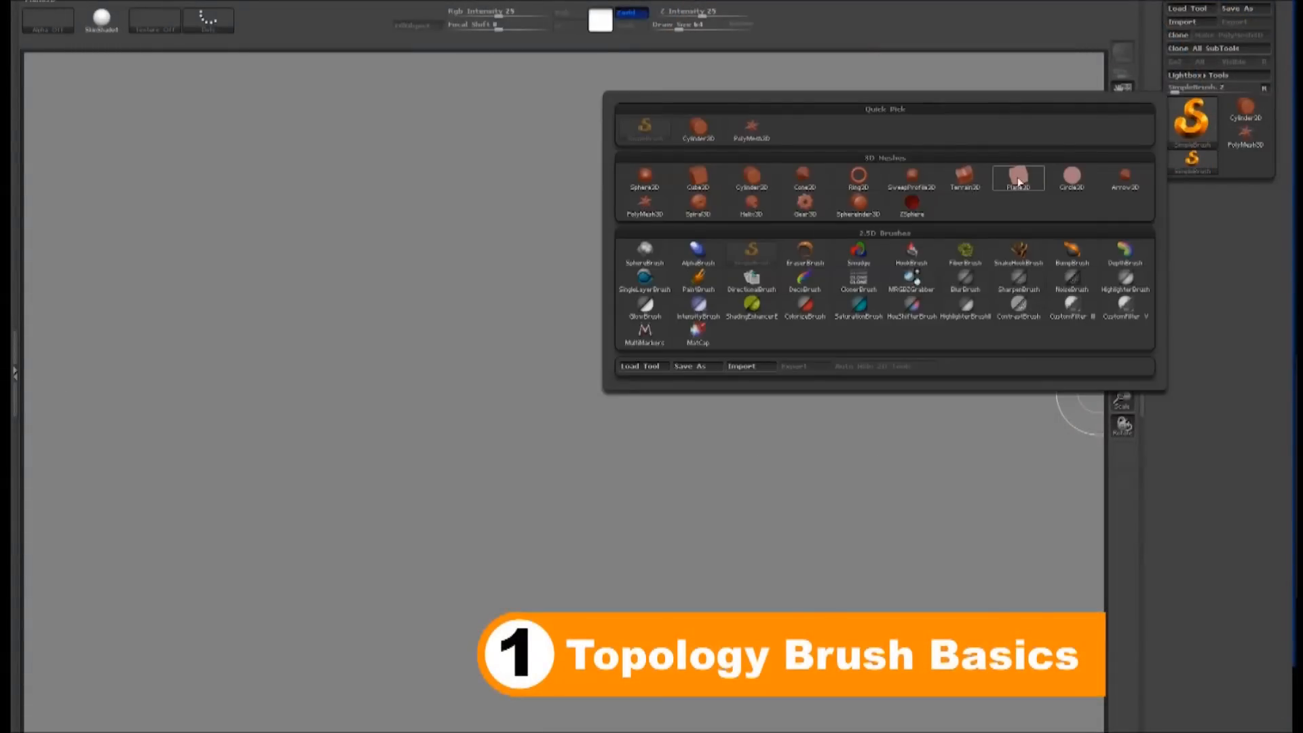
{"action": "left_click", "coordinate": [1016, 176]}
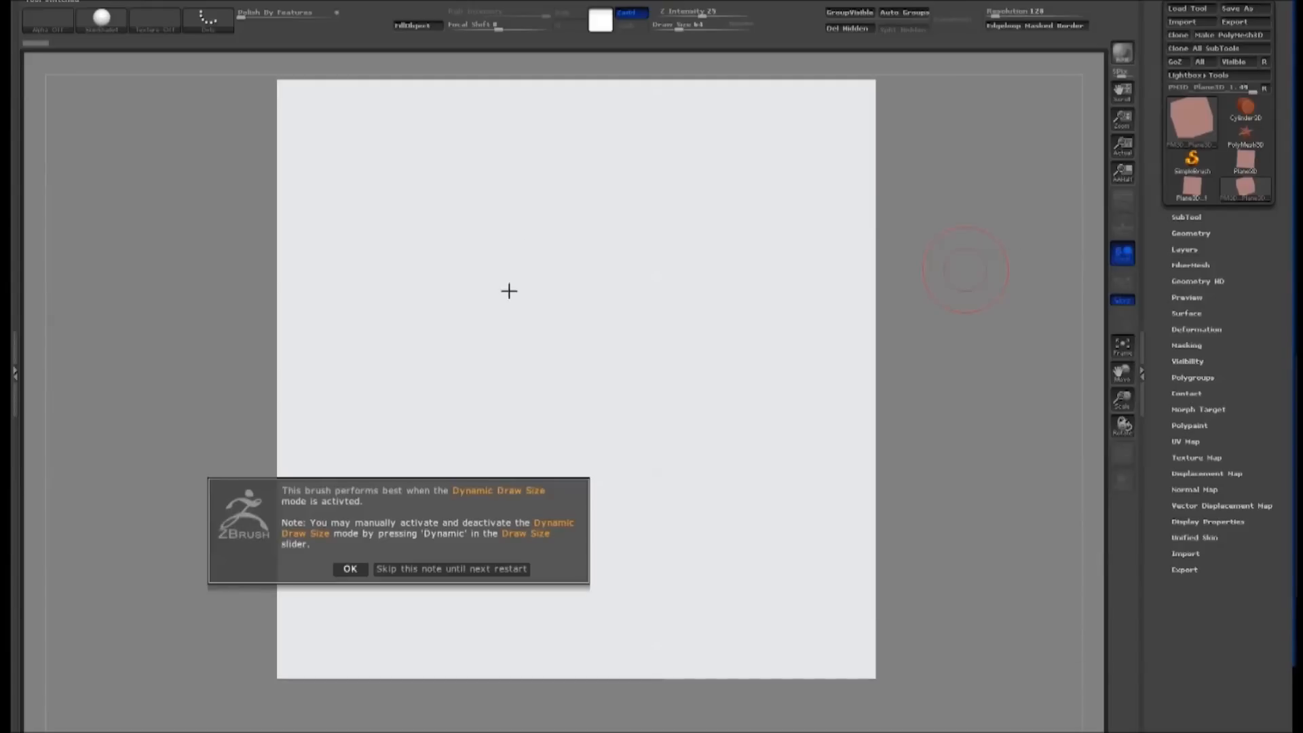
- Dismiss the Dynamic Draw Size note and delete all test curves via Curve Functions
{"action": "left_click", "coordinate": [349, 569]}
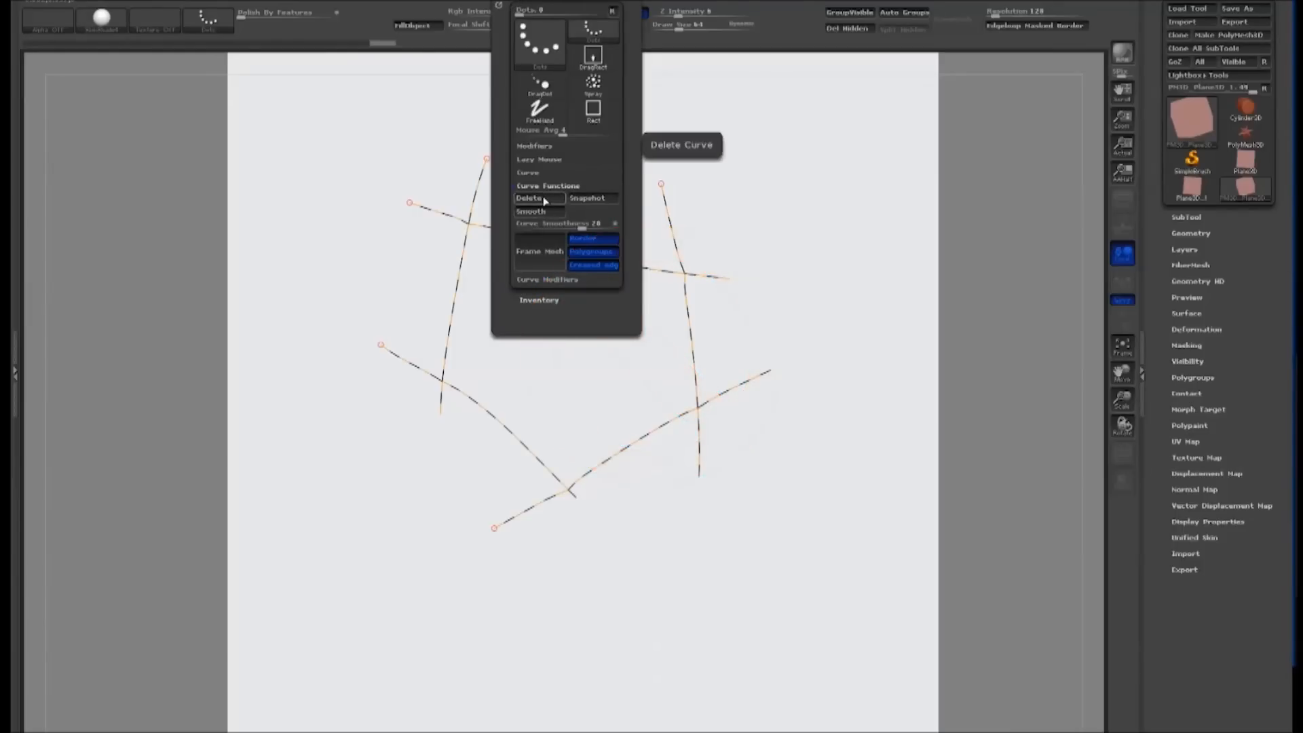
{"action": "left_click", "coordinate": [529, 198]}
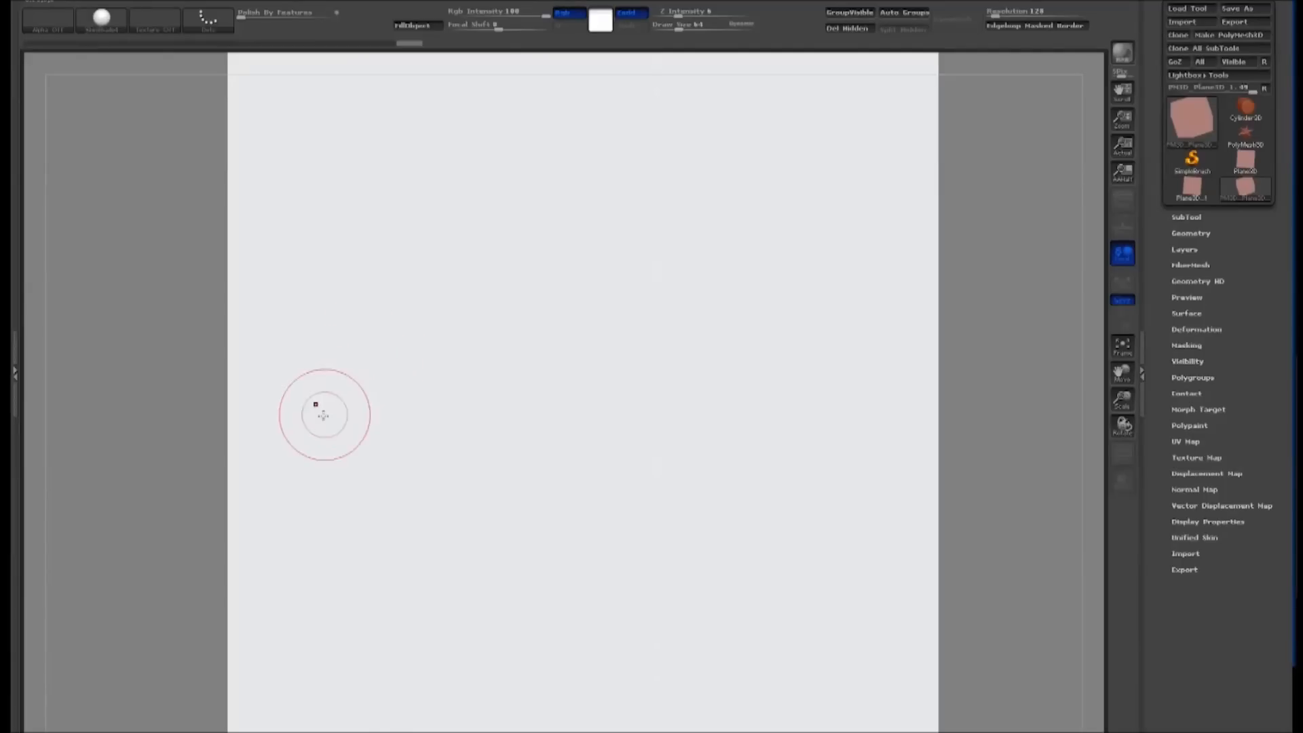
- Draw an arching topology curve and a crossing curve forming the first quad patch
{"action": "left_click_drag", "start_coordinate": [323, 413], "coordinate": [407, 516]}
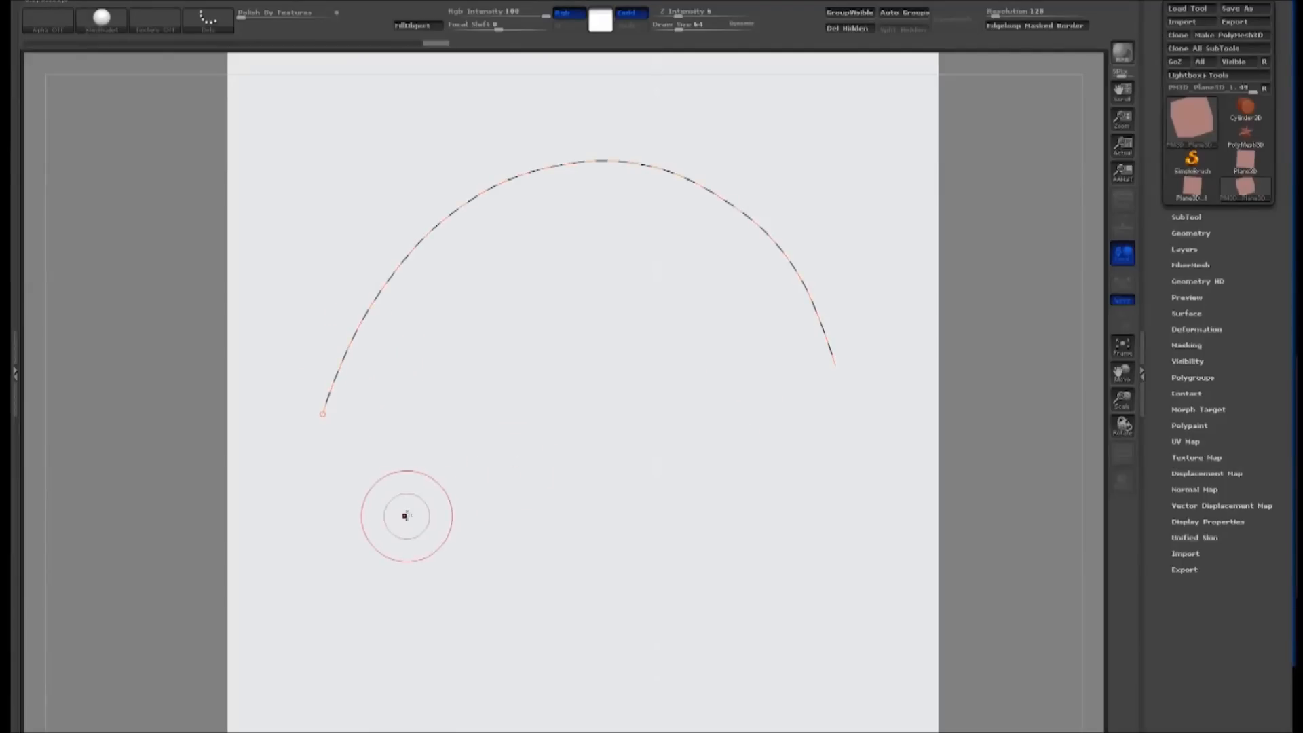
{"action": "left_click_drag", "start_coordinate": [407, 516], "coordinate": [720, 497]}
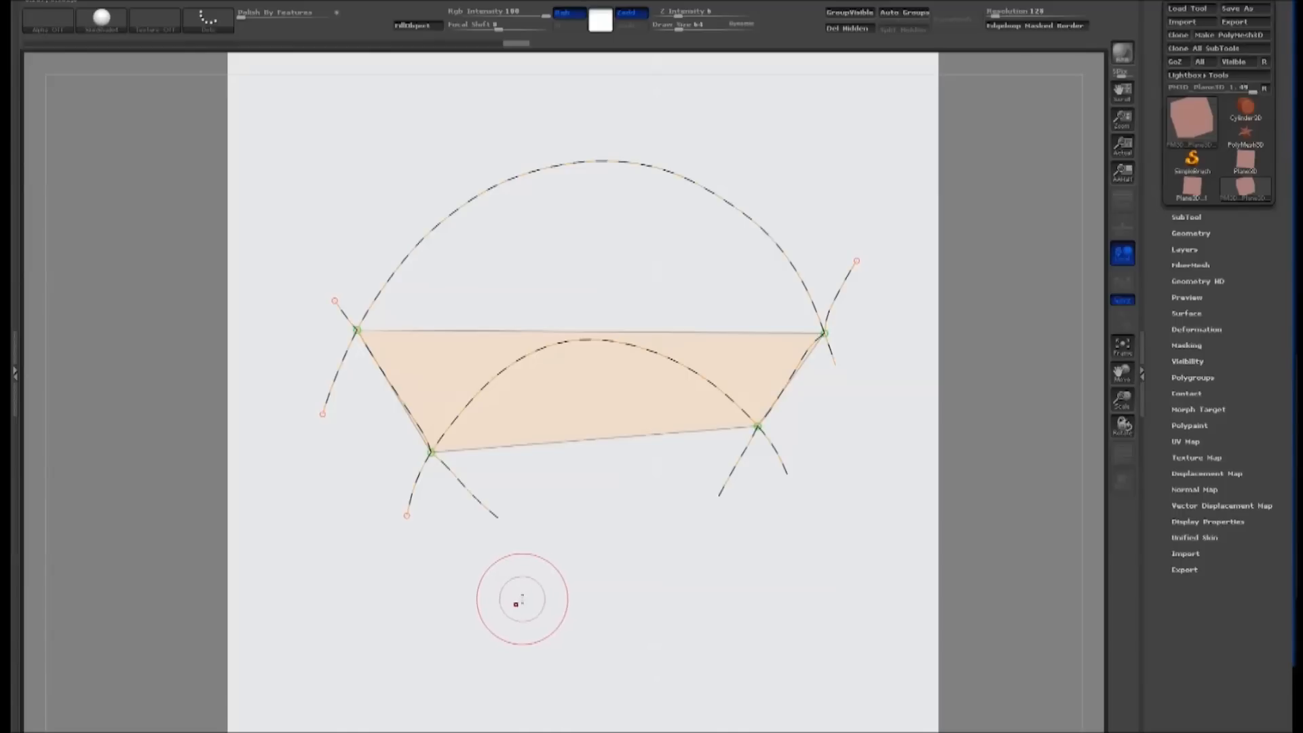
{"action": "mouse_move", "coordinate": [593, 163]}
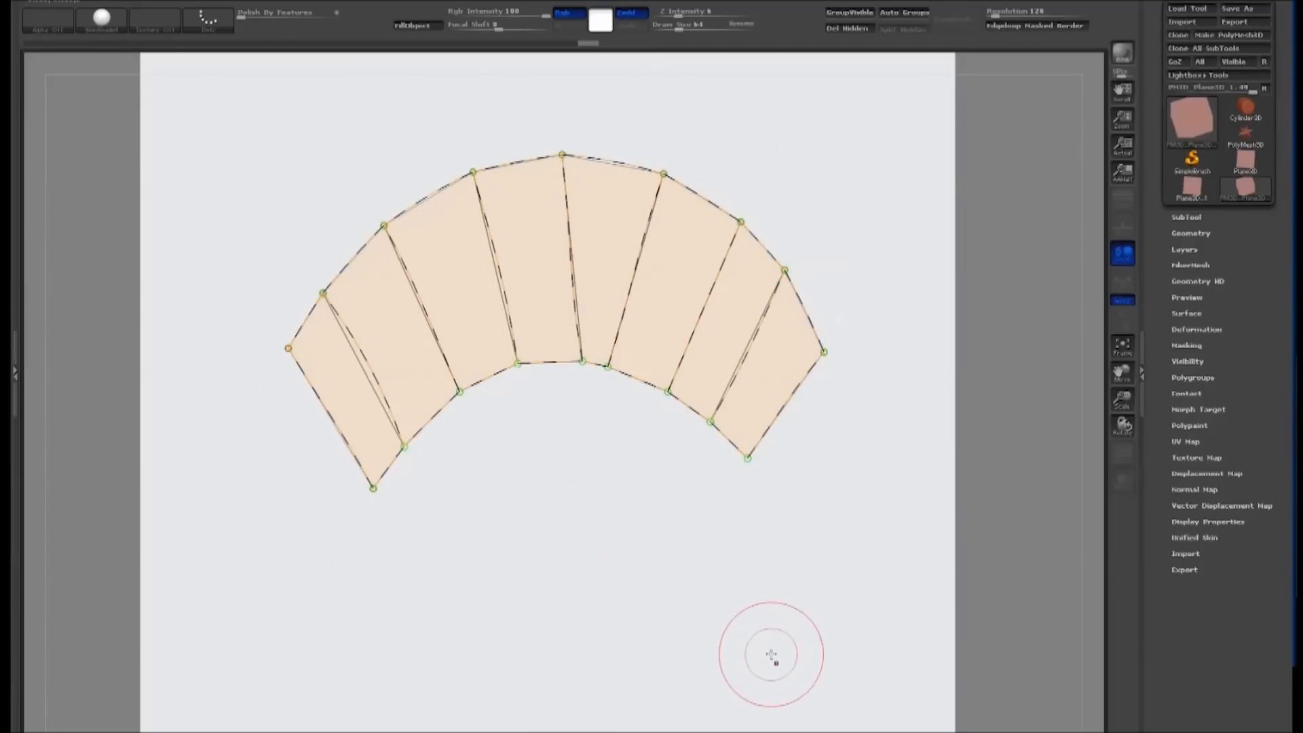
{"action": "mouse_move", "coordinate": [760, 590]}
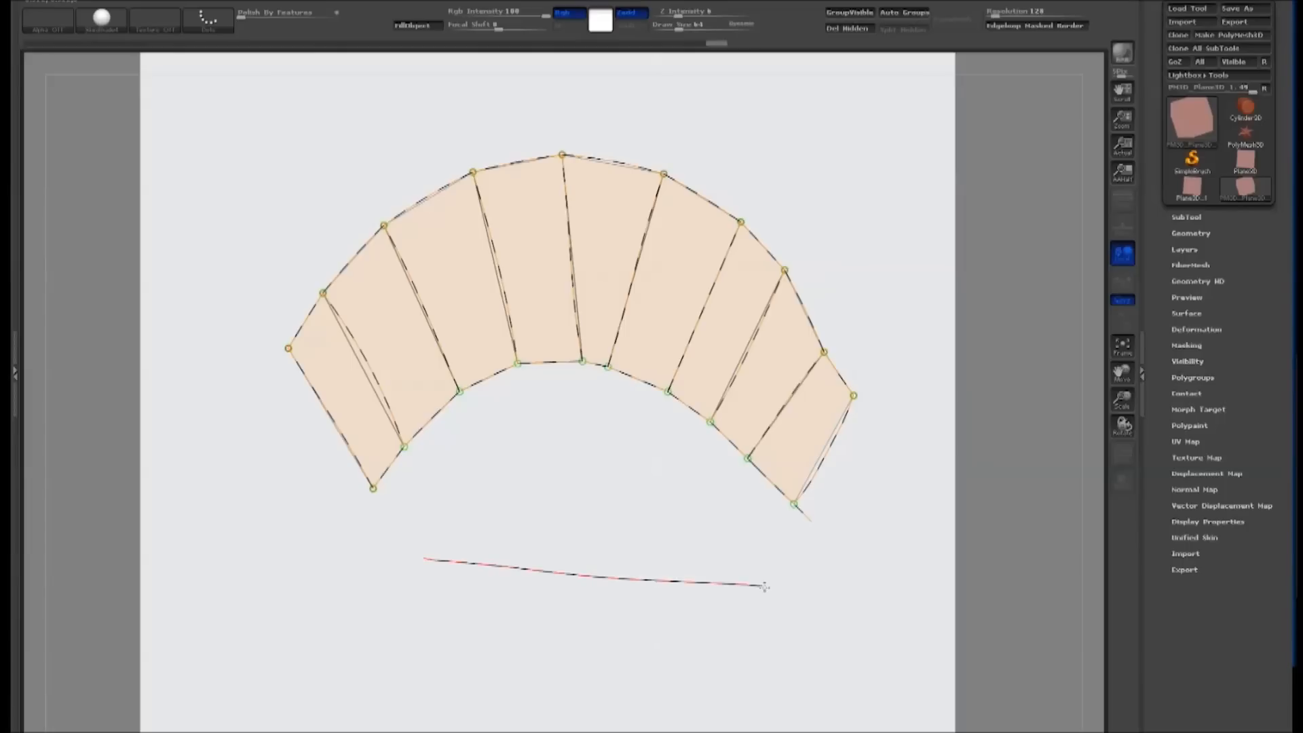
- Split the arched strip lengthwise and extend it into a patch grid with two more curves
{"action": "left_click_drag", "start_coordinate": [760, 586], "coordinate": [602, 635]}
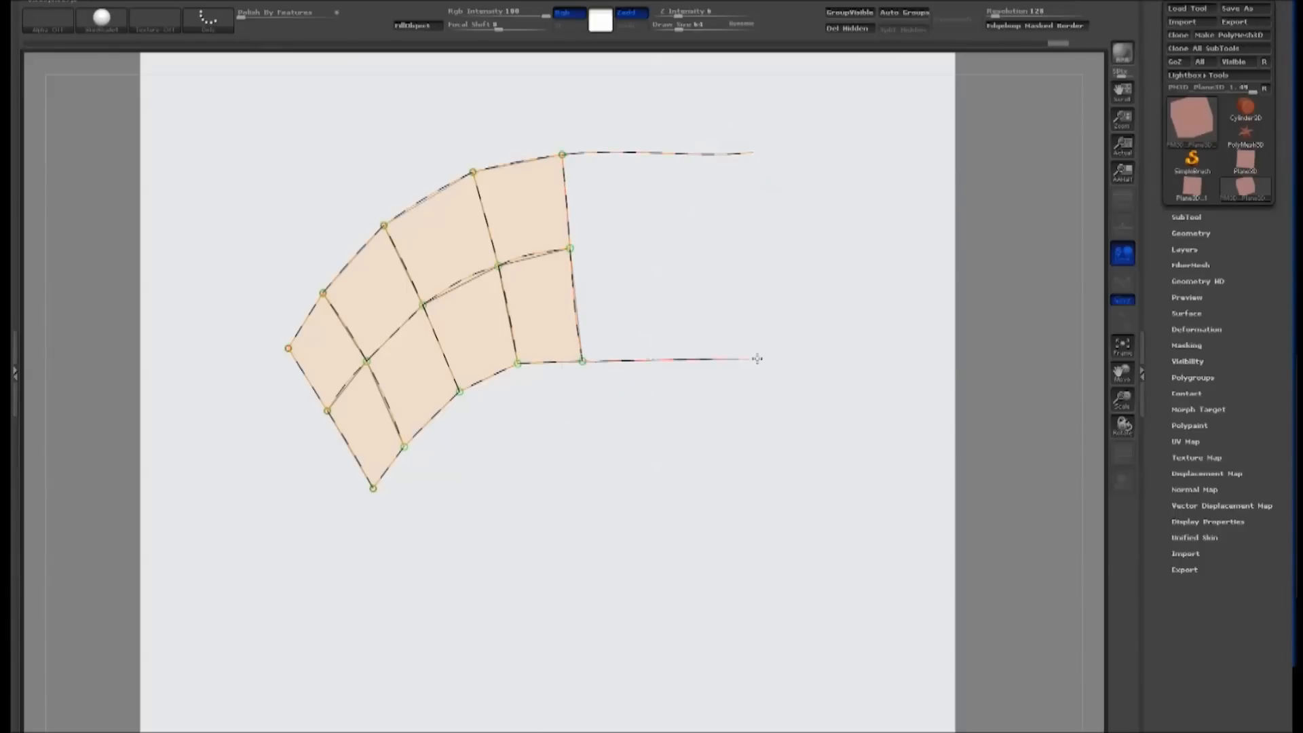
{"action": "left_click_drag", "start_coordinate": [748, 359], "coordinate": [869, 261]}
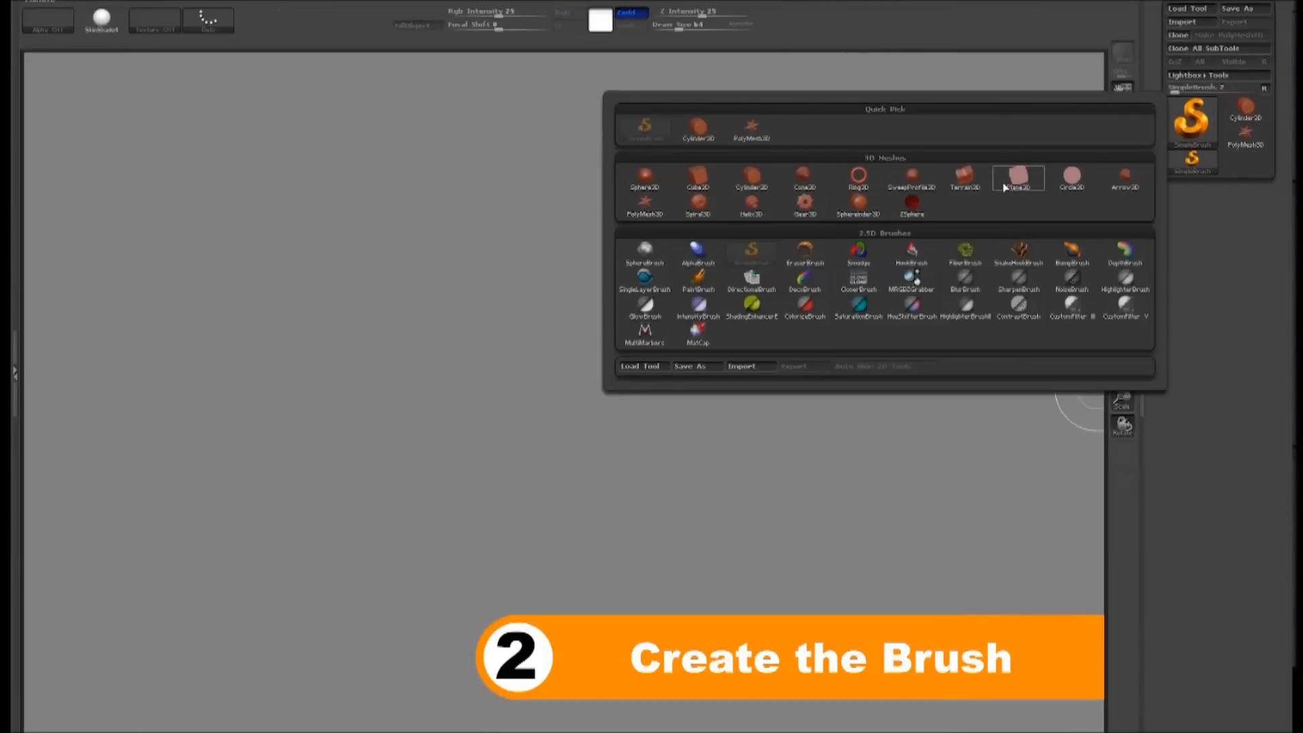
- Load a fresh Plane3D, activate the Topology brush and skip its draw-size note
{"action": "left_click", "coordinate": [1016, 176]}
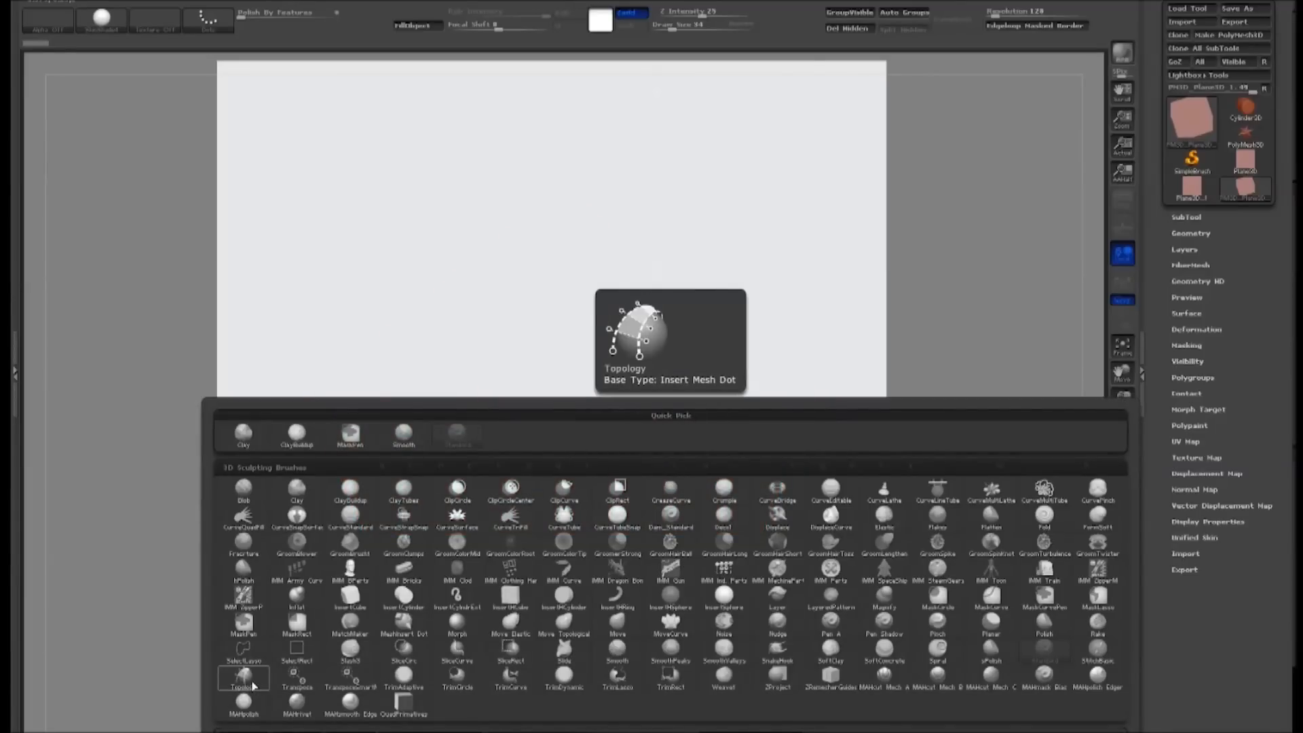
{"action": "left_click", "coordinate": [243, 676]}
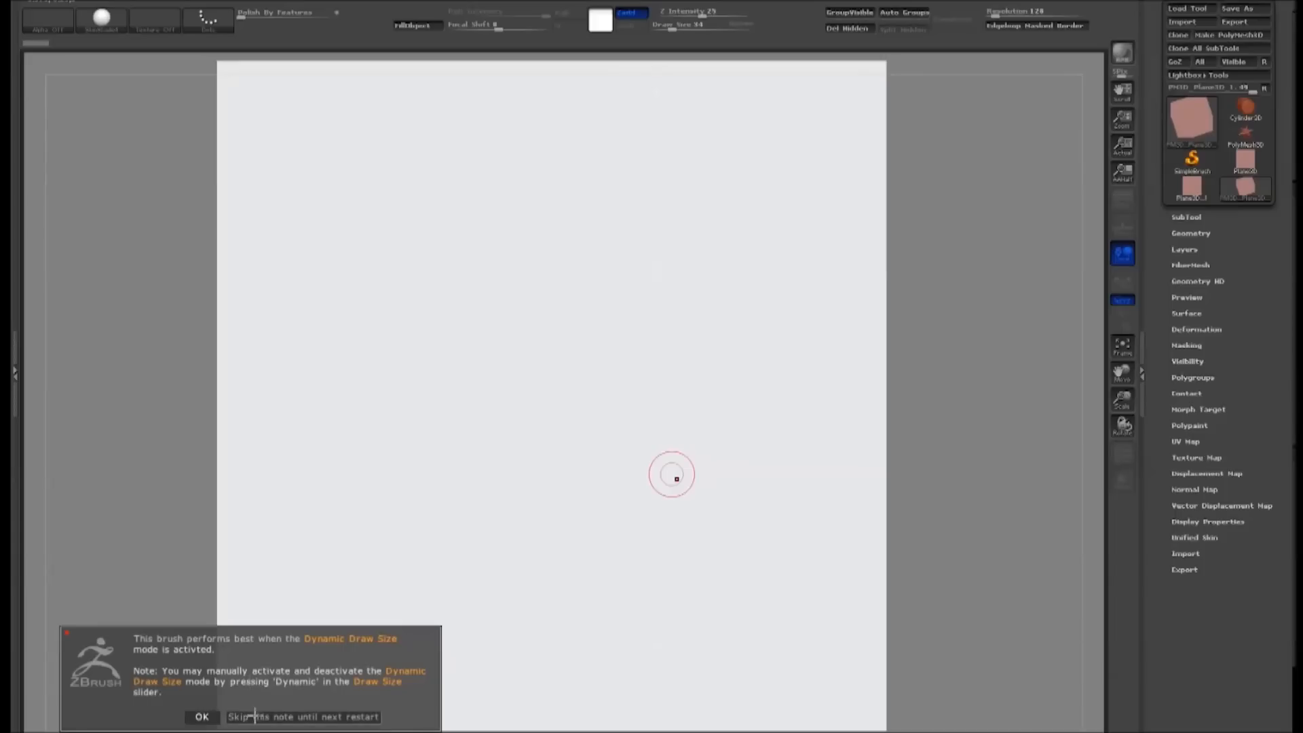
{"action": "left_click", "coordinate": [201, 716]}
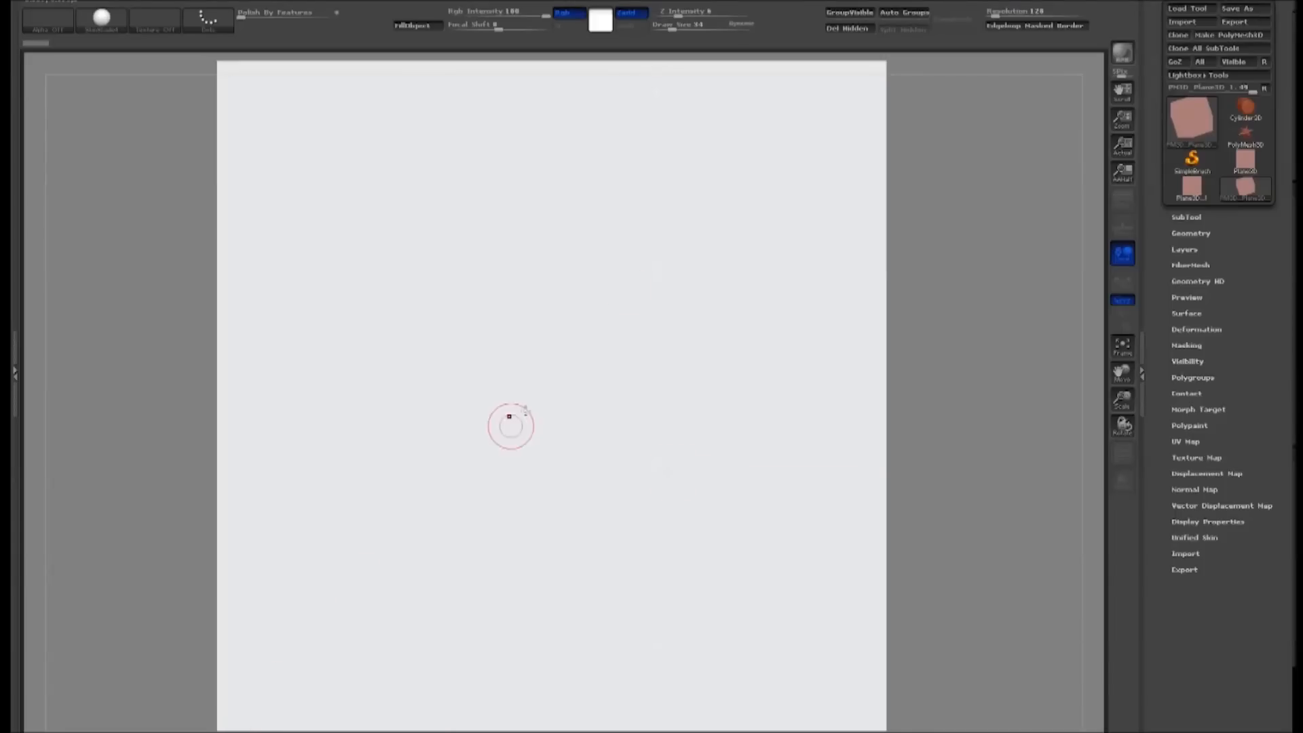
{"action": "mouse_move", "coordinate": [660, 250]}
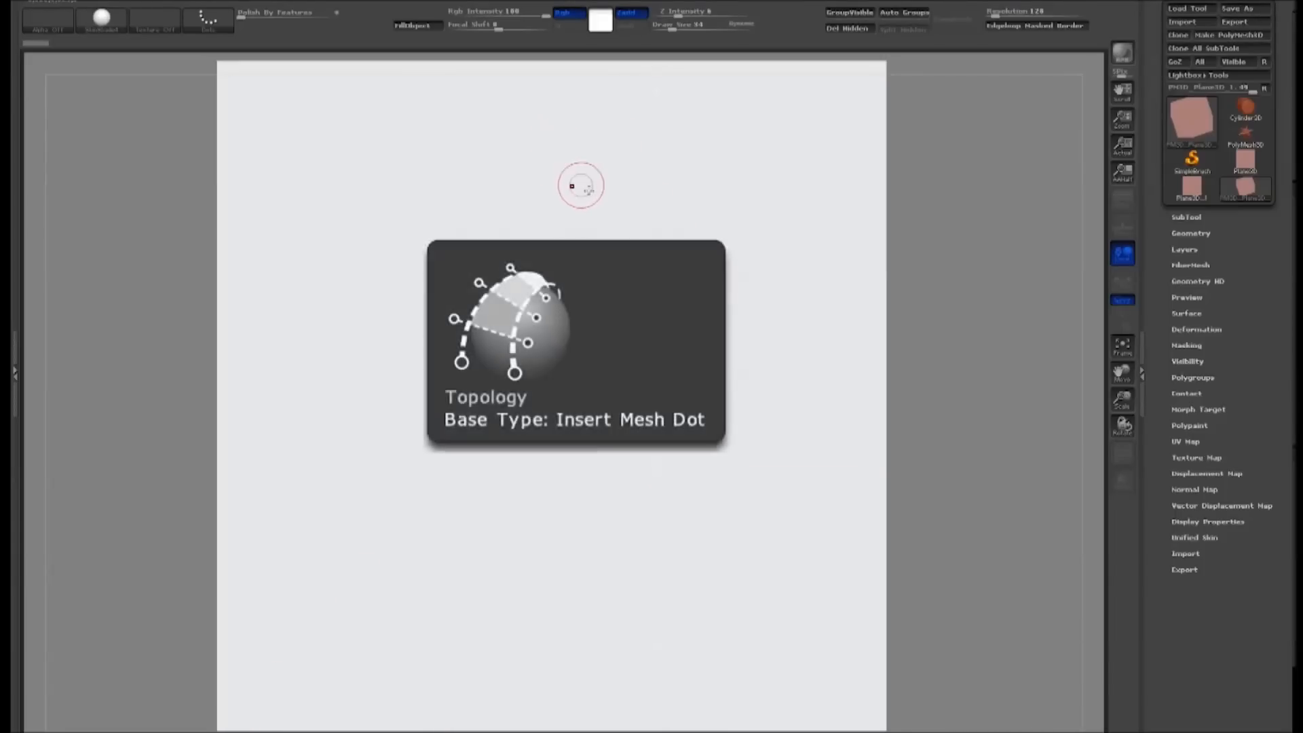
{"action": "mouse_move", "coordinate": [549, 125]}
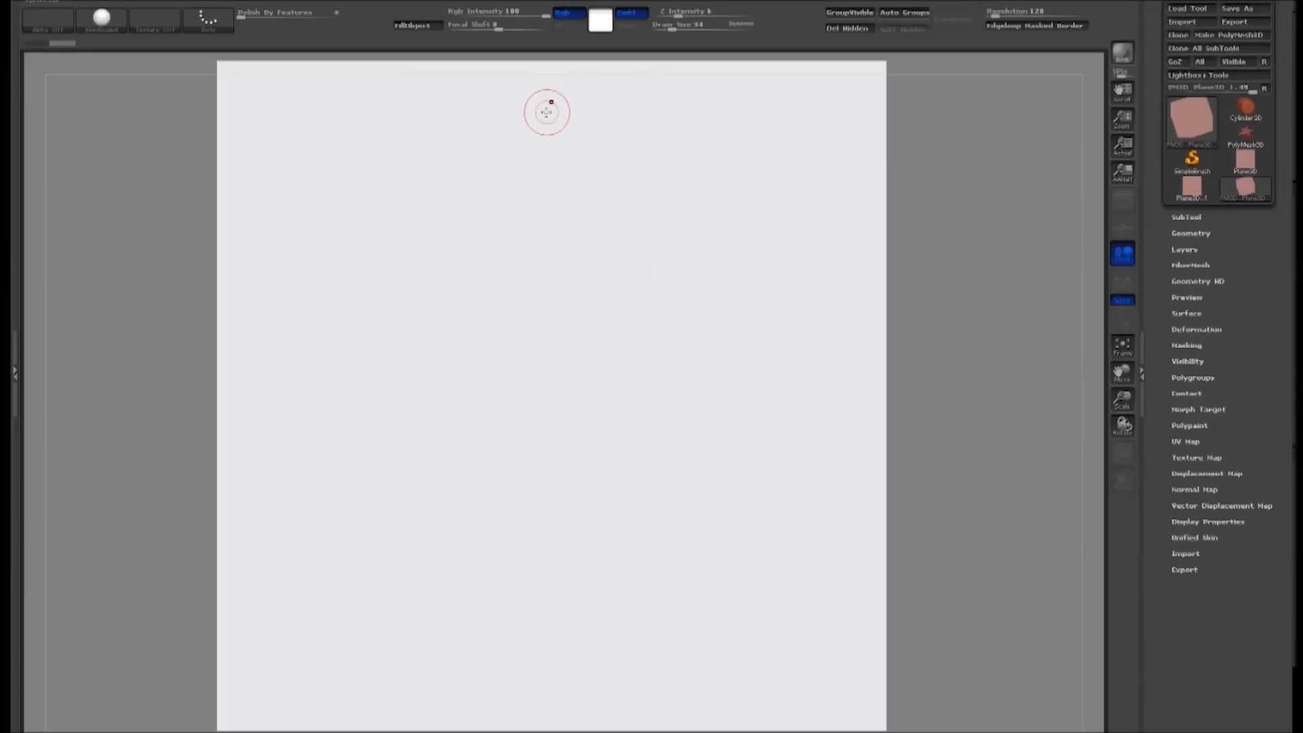
- Draw a vertical curve and two diagonals that close the first shaded quad face
{"action": "left_click_drag", "start_coordinate": [547, 112], "coordinate": [551, 650]}
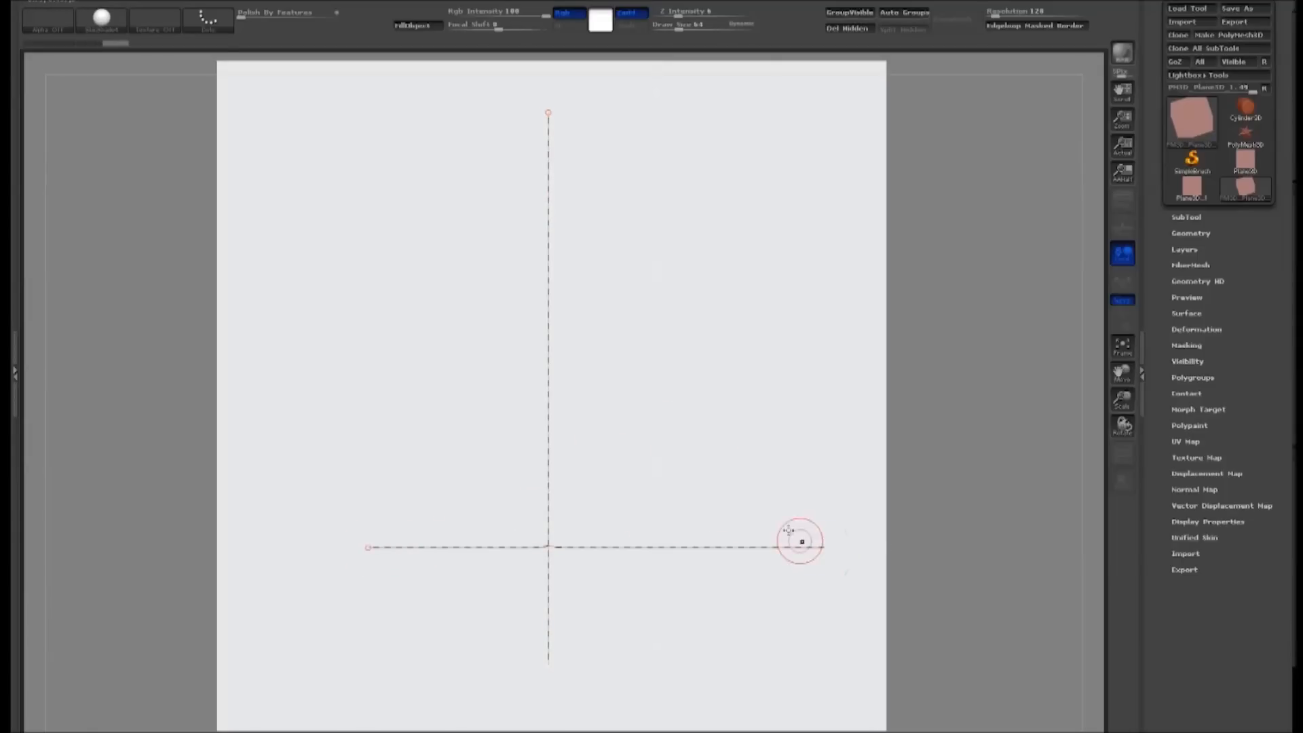
{"action": "left_click_drag", "start_coordinate": [797, 540], "coordinate": [831, 345]}
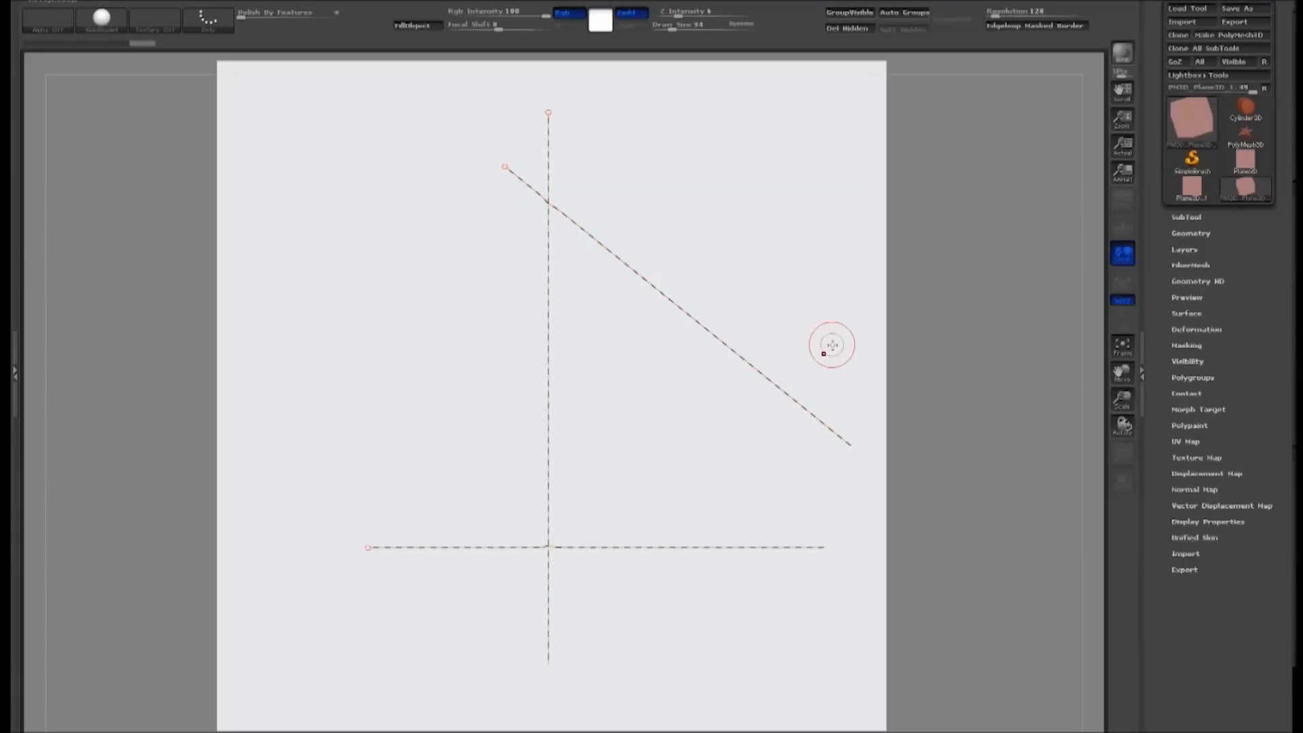
{"action": "left_click_drag", "start_coordinate": [831, 344], "coordinate": [719, 635]}
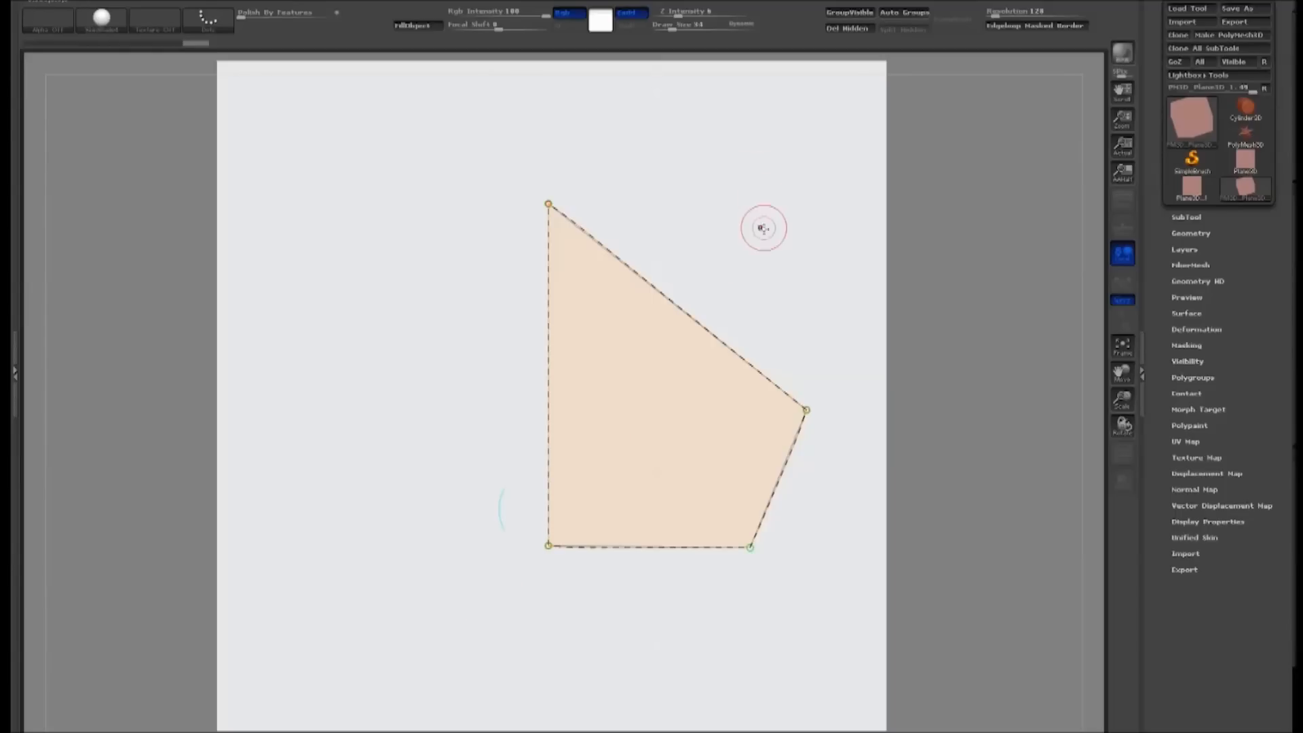
{"action": "mouse_move", "coordinate": [704, 209]}
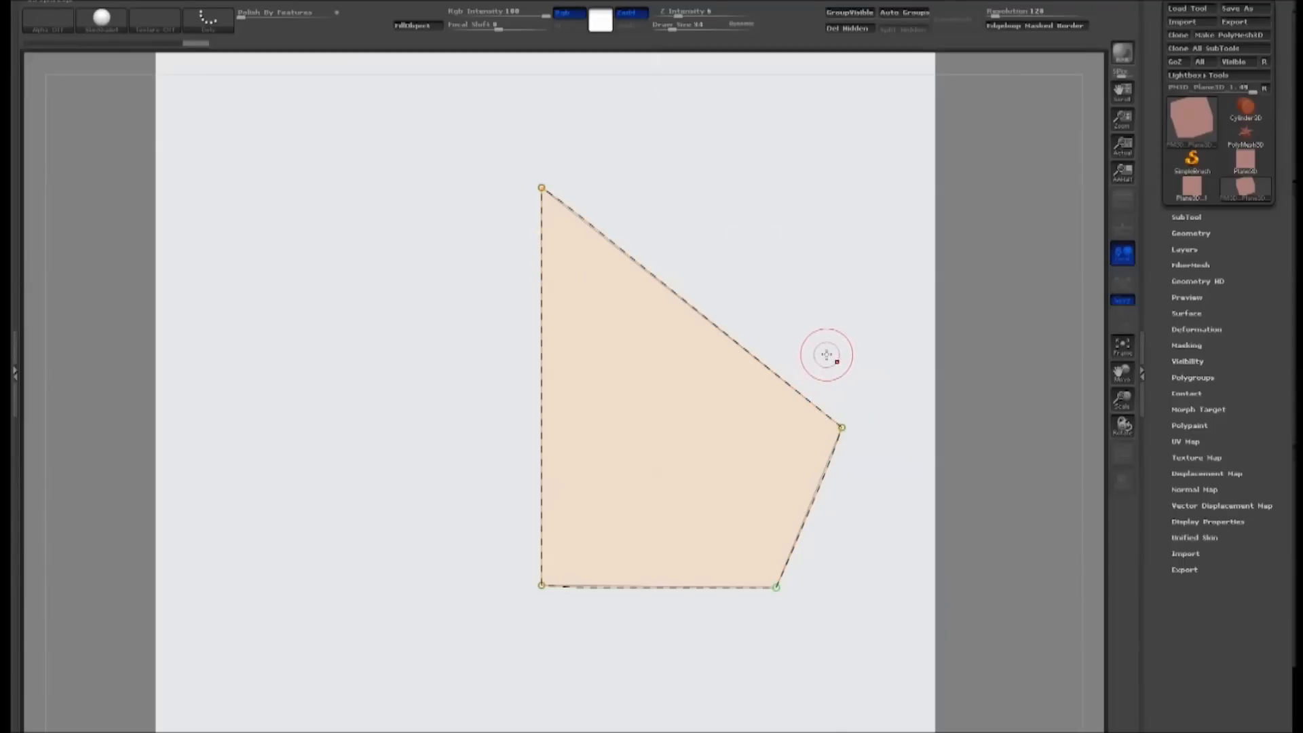
{"action": "mouse_move", "coordinate": [831, 355]}
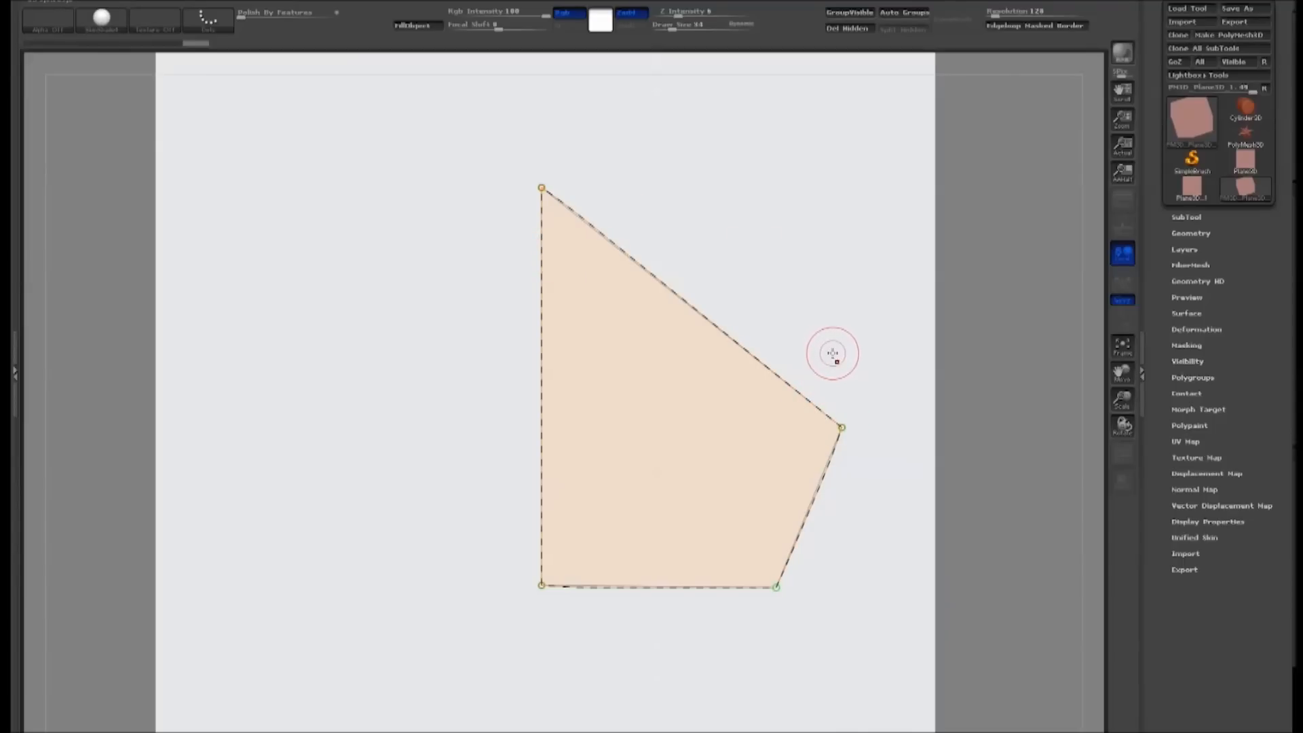
- Cut a line across the outline and stroke to generate the pink quad mesh patch
{"action": "left_click_drag", "start_coordinate": [834, 353], "coordinate": [715, 654]}
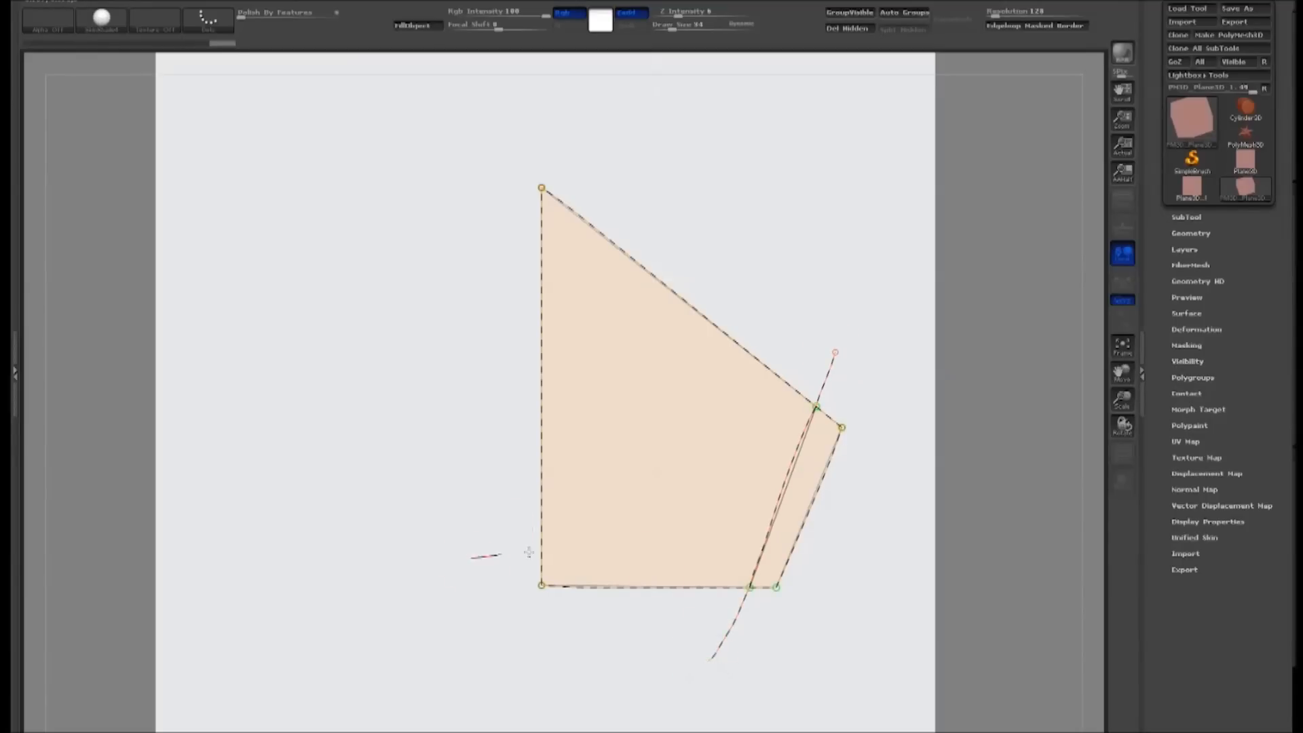
{"action": "left_click_drag", "start_coordinate": [528, 553], "coordinate": [853, 559]}
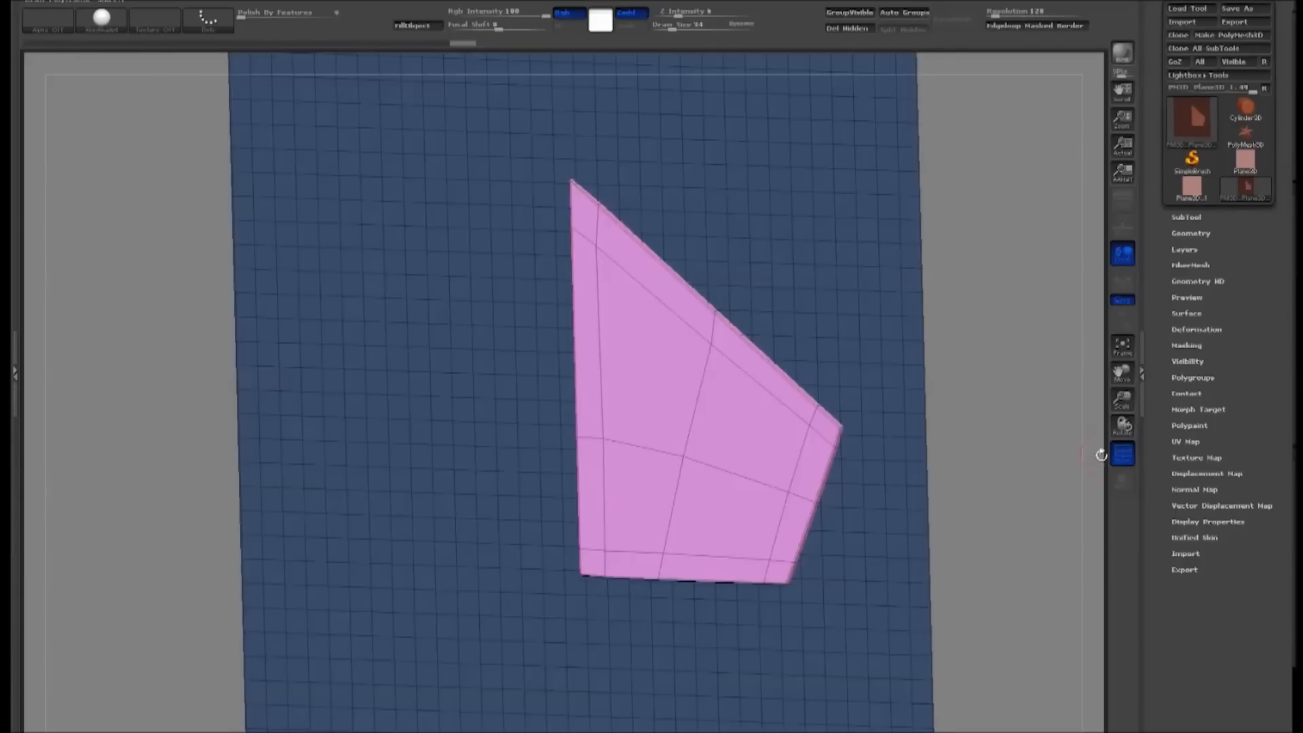
- Orbit to the thickened patch and reach Modify Topology in Tool > Geometry
{"action": "left_click_drag", "start_coordinate": [1101, 455], "coordinate": [949, 353]}
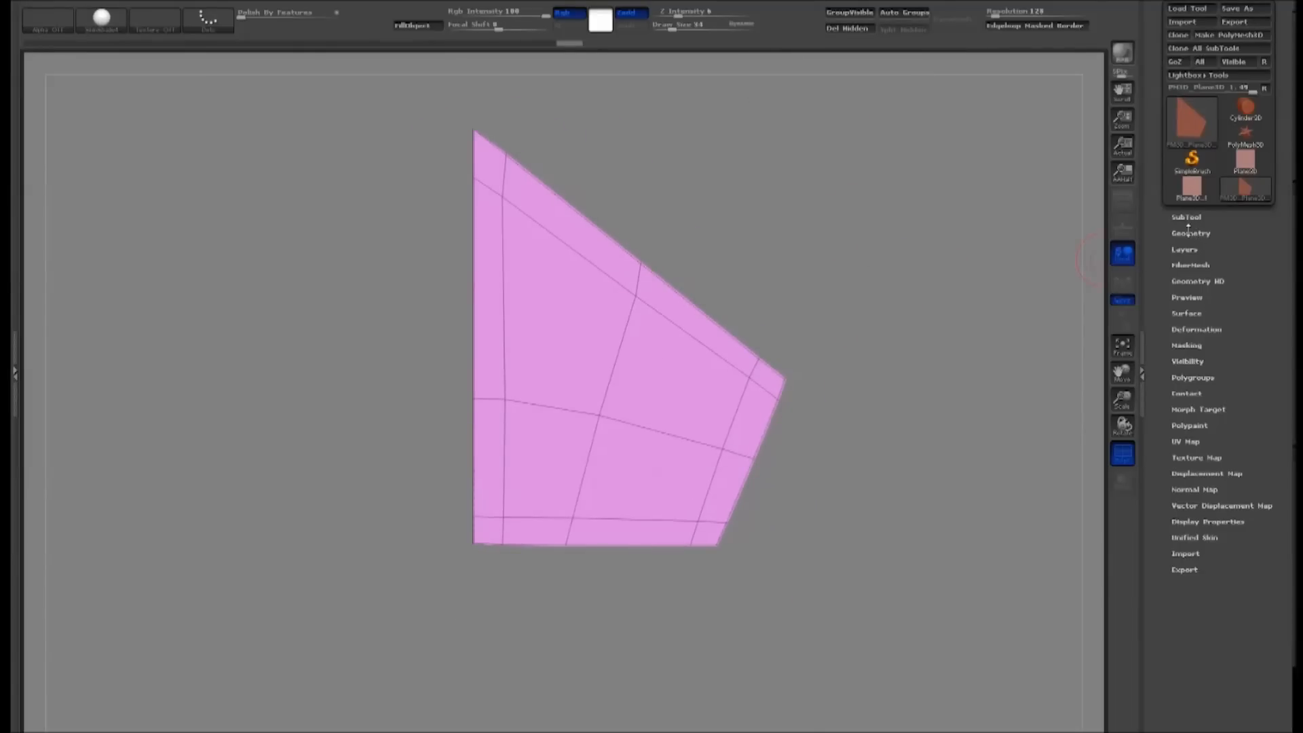
{"action": "left_click", "coordinate": [1190, 232]}
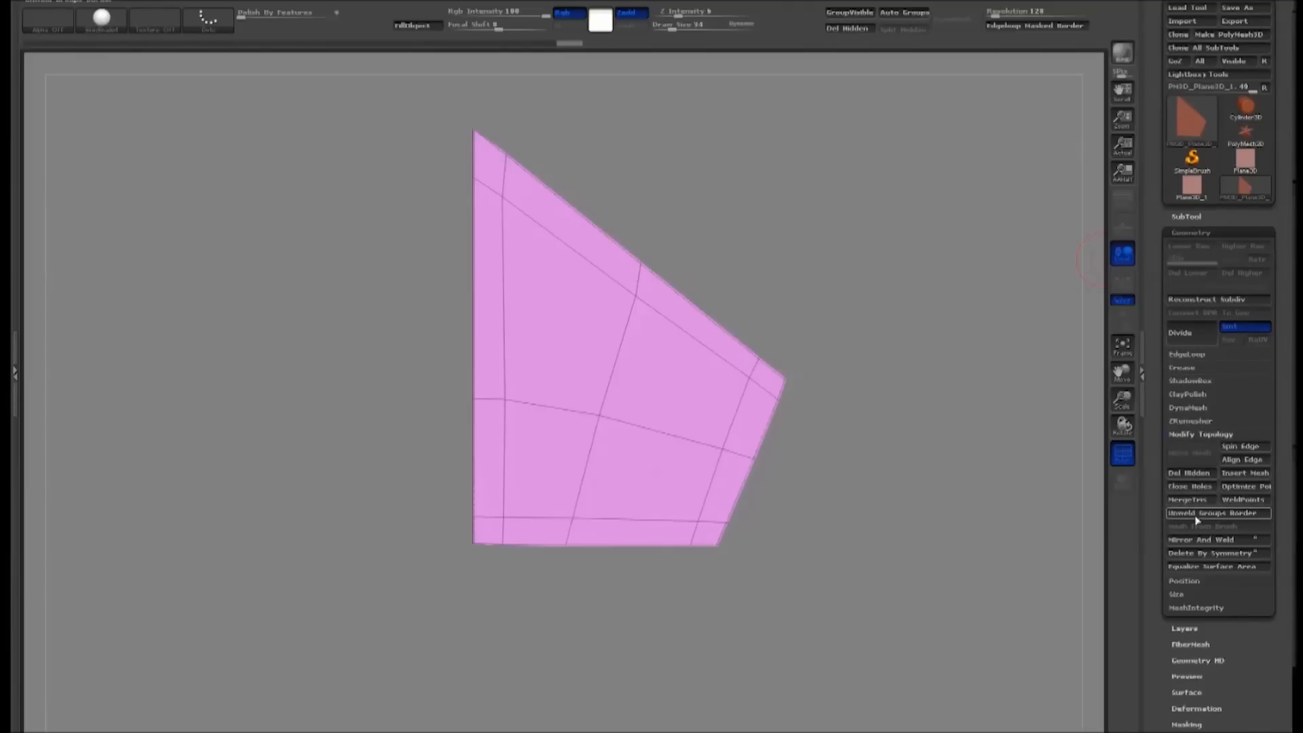
{"action": "left_click", "coordinate": [1201, 538]}
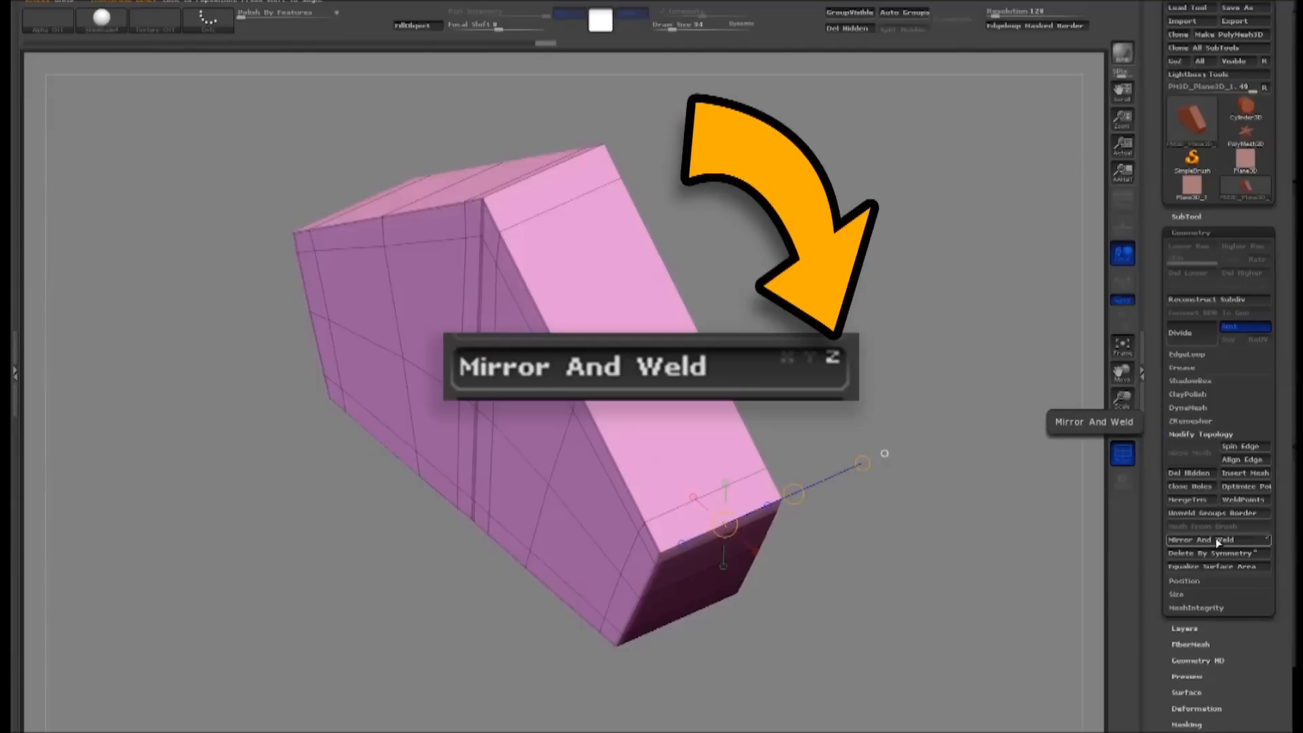
- Apply Mirror And Weld to form the hollow band and orbit to view it edge-on
{"action": "left_click", "coordinate": [1218, 538]}
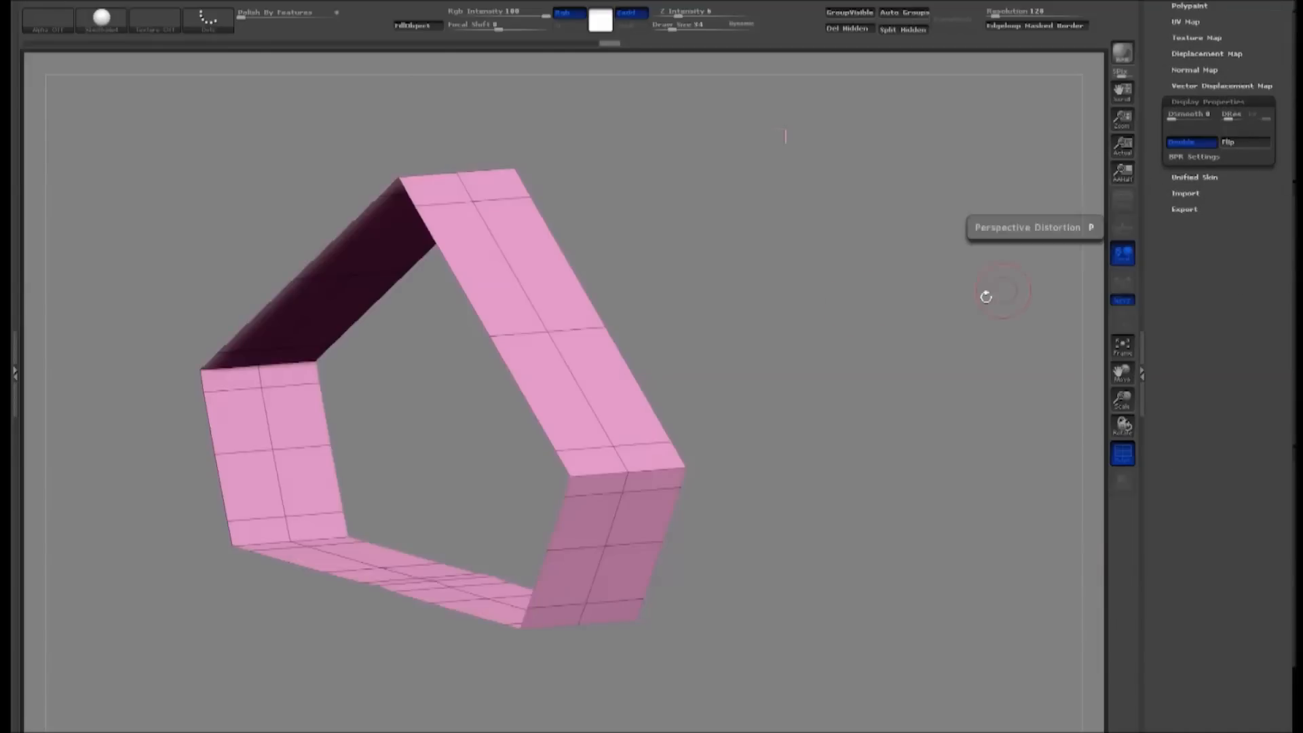
{"action": "left_click_drag", "start_coordinate": [985, 294], "coordinate": [841, 317]}
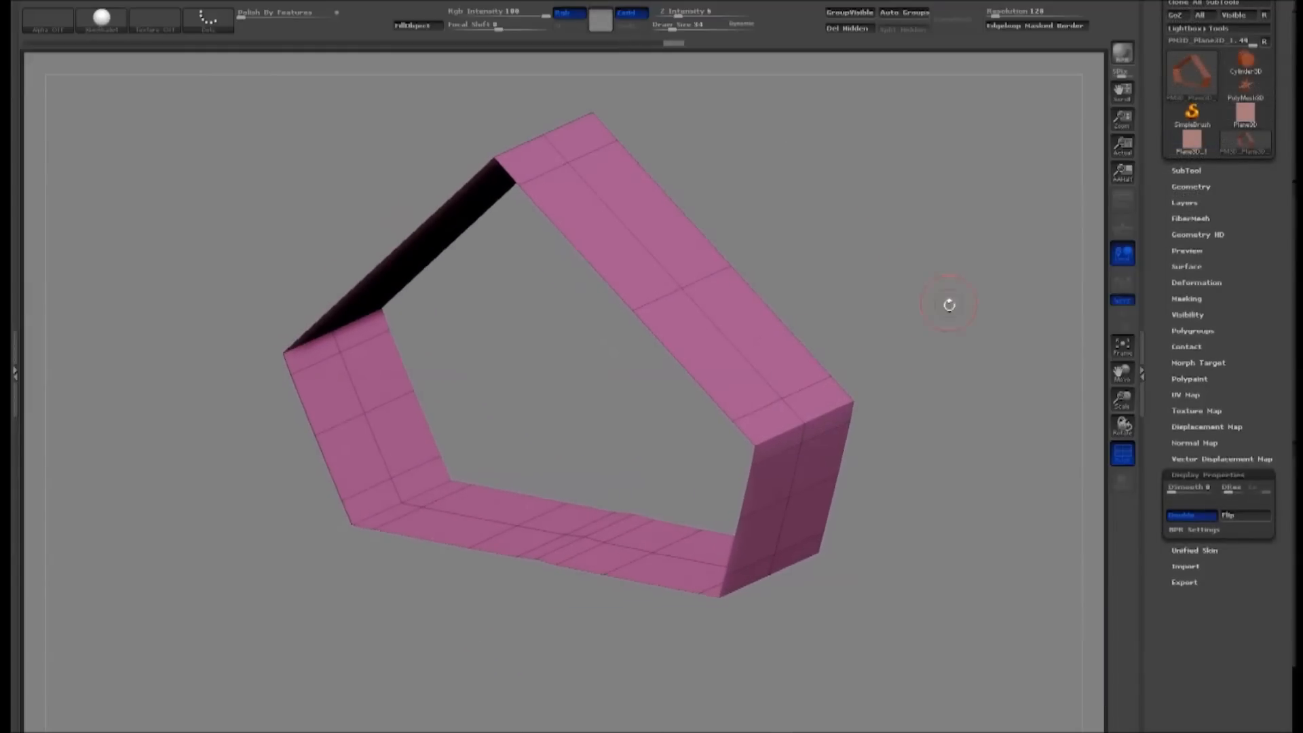
{"action": "mouse_move", "coordinate": [901, 292]}
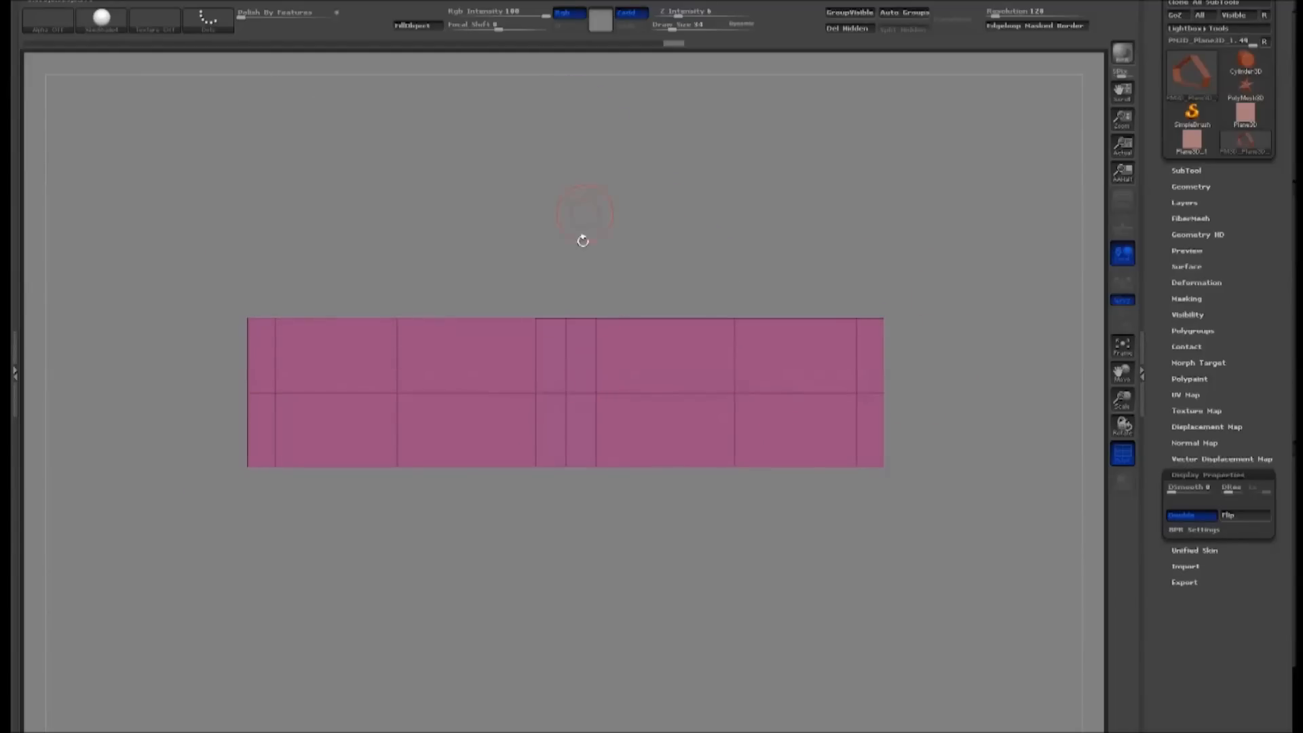
{"action": "mouse_move", "coordinate": [524, 158]}
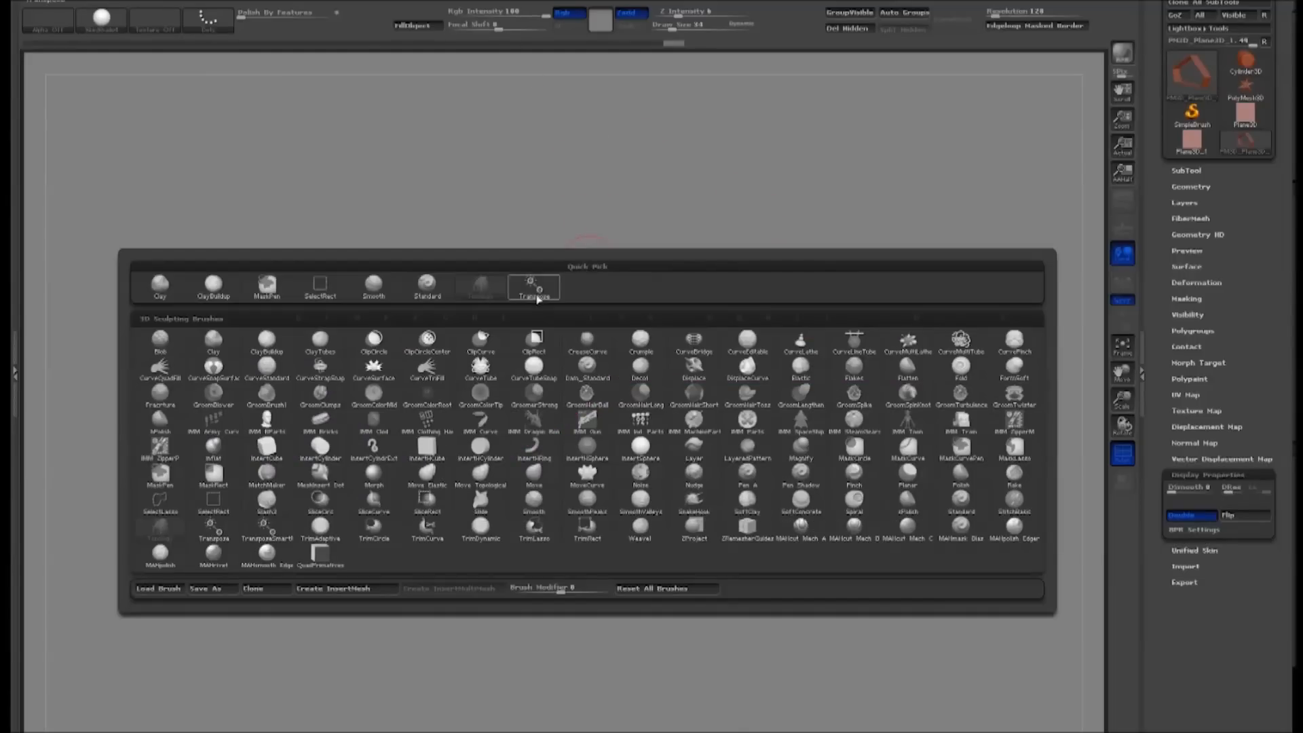
{"action": "mouse_move", "coordinate": [335, 588]}
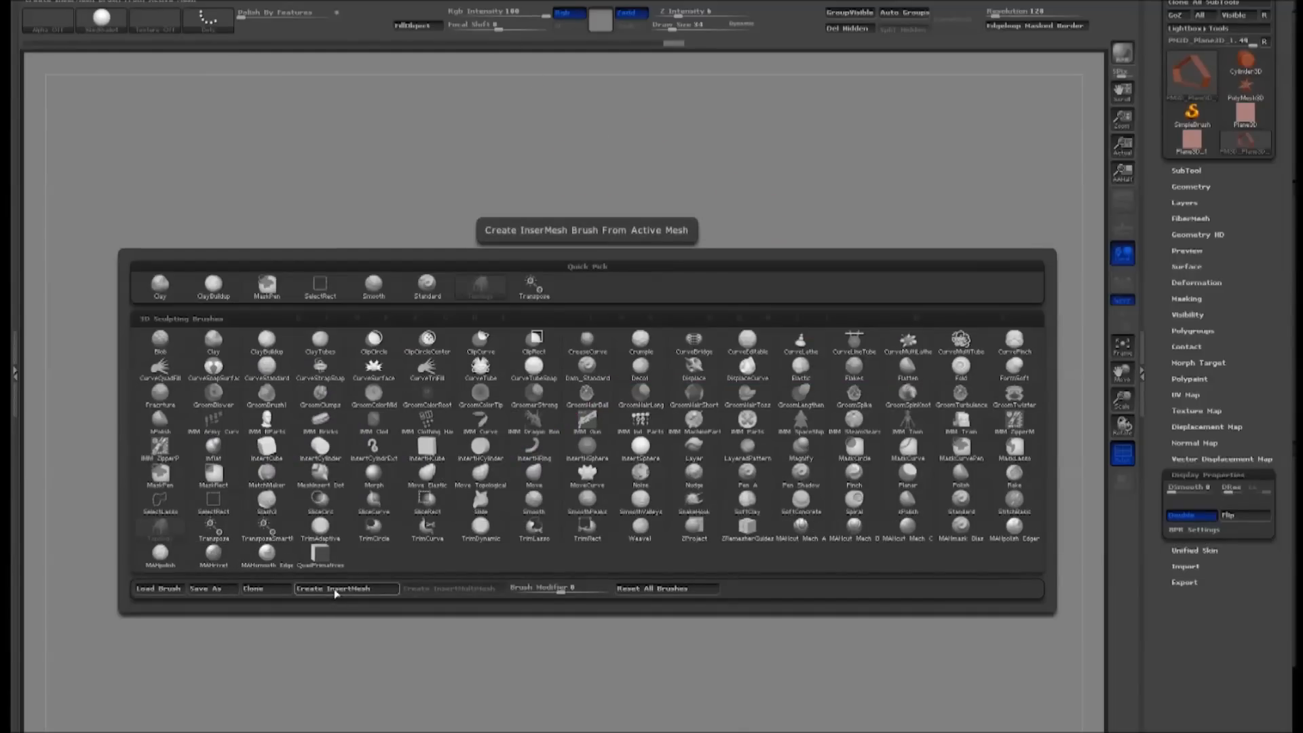
- Create an InsertMesh brush from the band mesh as a New brush
{"action": "left_click", "coordinate": [343, 588]}
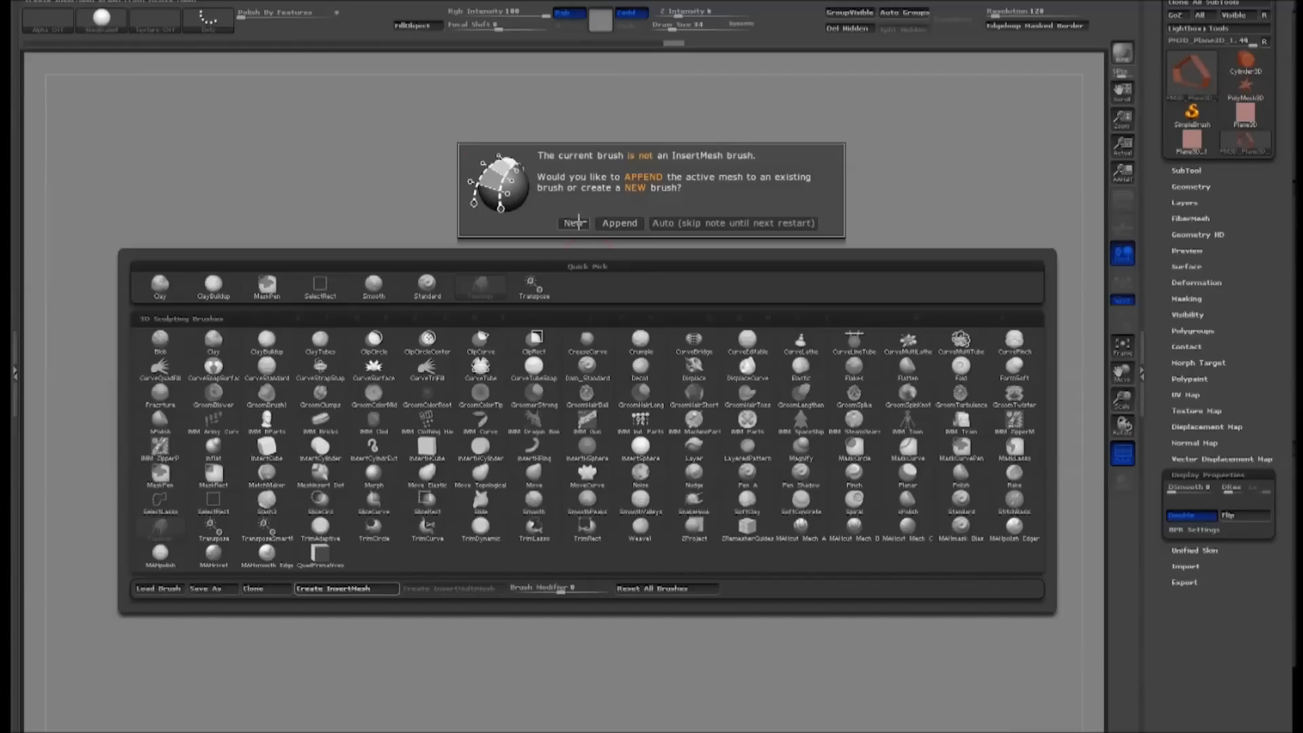
{"action": "left_click", "coordinate": [571, 223]}
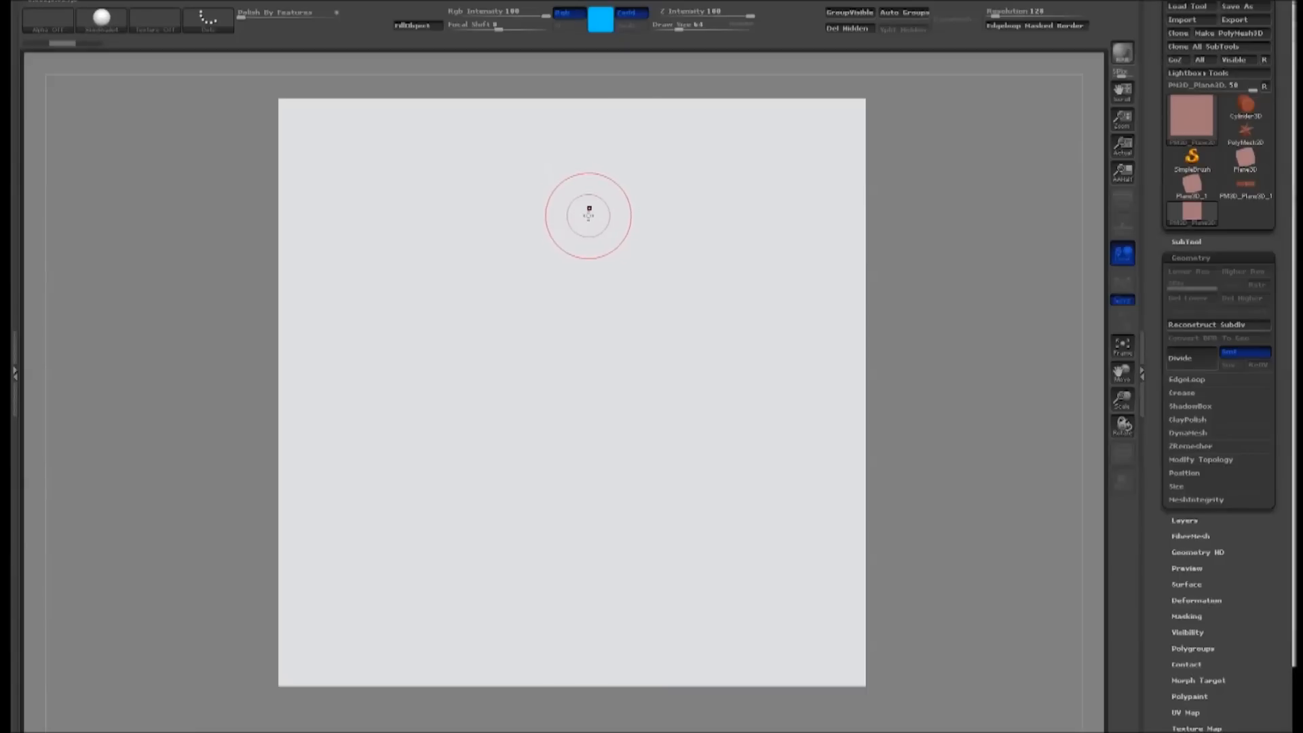
- Draw a blue tapered S-shaped stroke across the plane and orbit to check its thickness
{"action": "left_click_drag", "start_coordinate": [588, 215], "coordinate": [442, 206]}
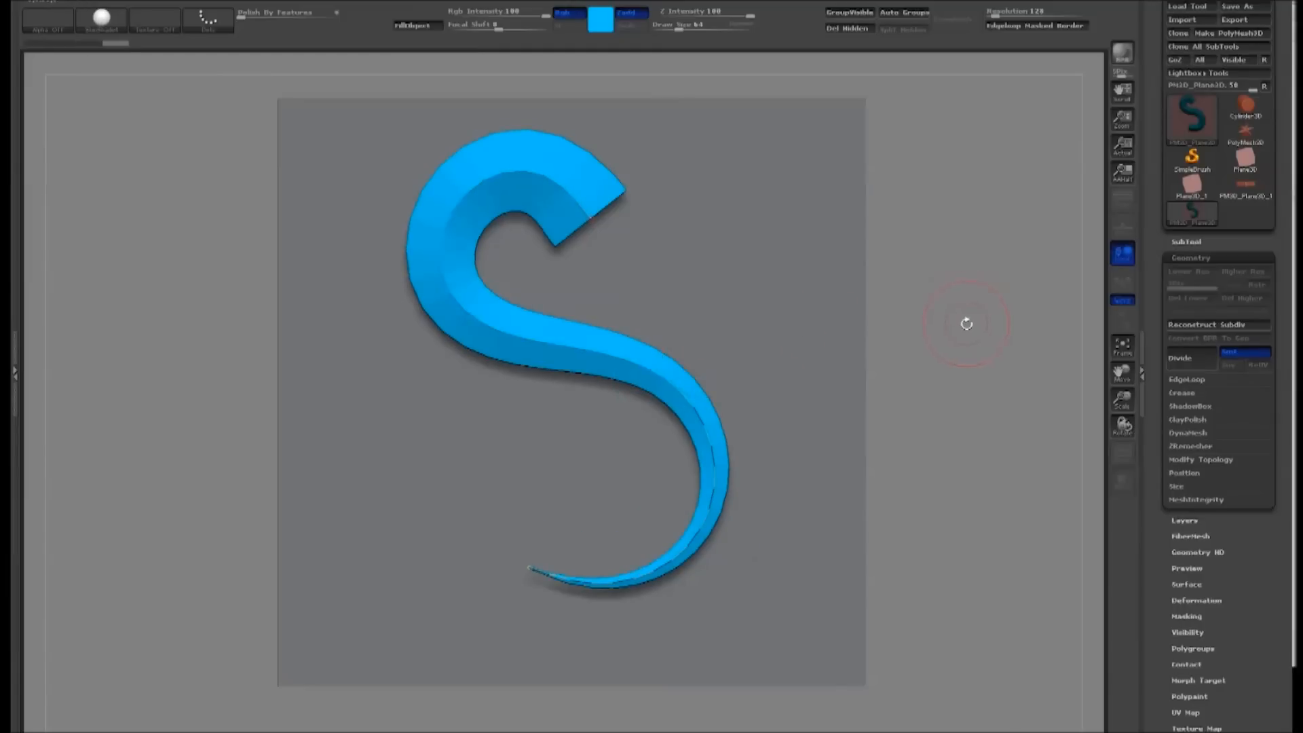
{"action": "left_click_drag", "start_coordinate": [967, 323], "coordinate": [900, 290]}
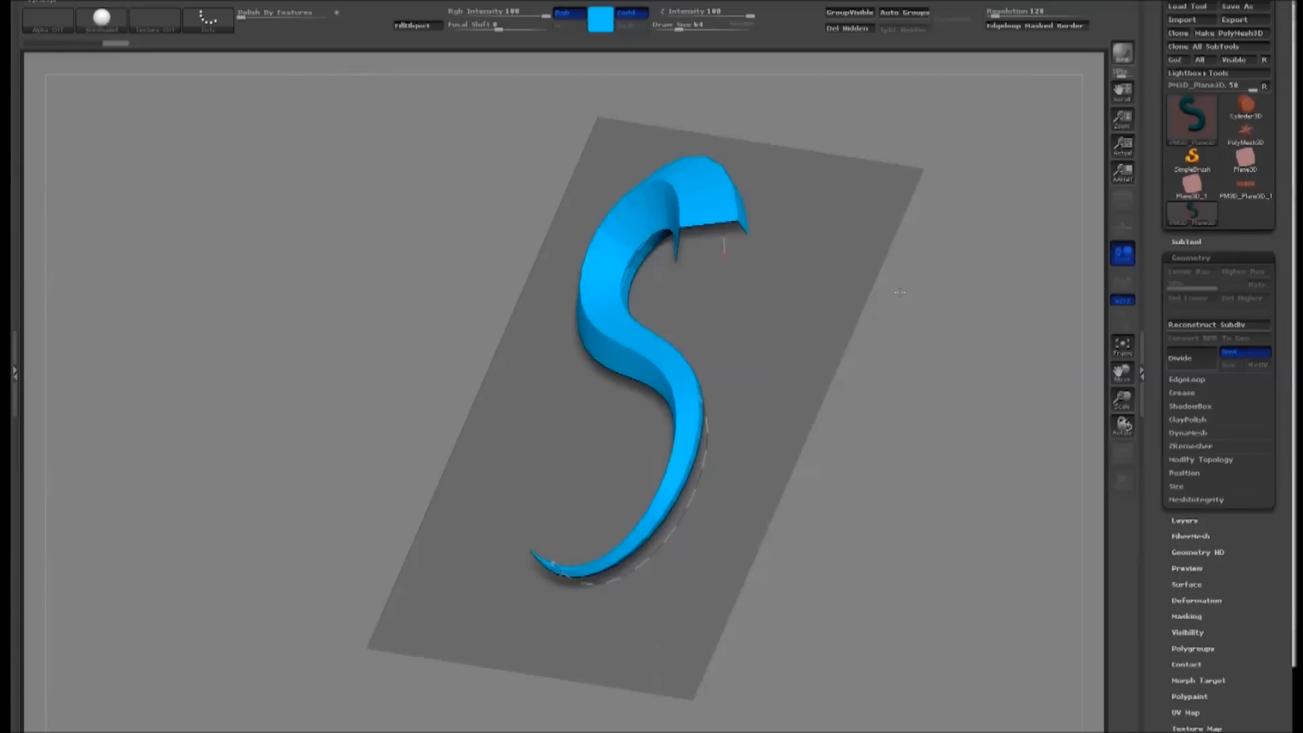
{"action": "left_click_drag", "start_coordinate": [723, 245], "coordinate": [918, 345]}
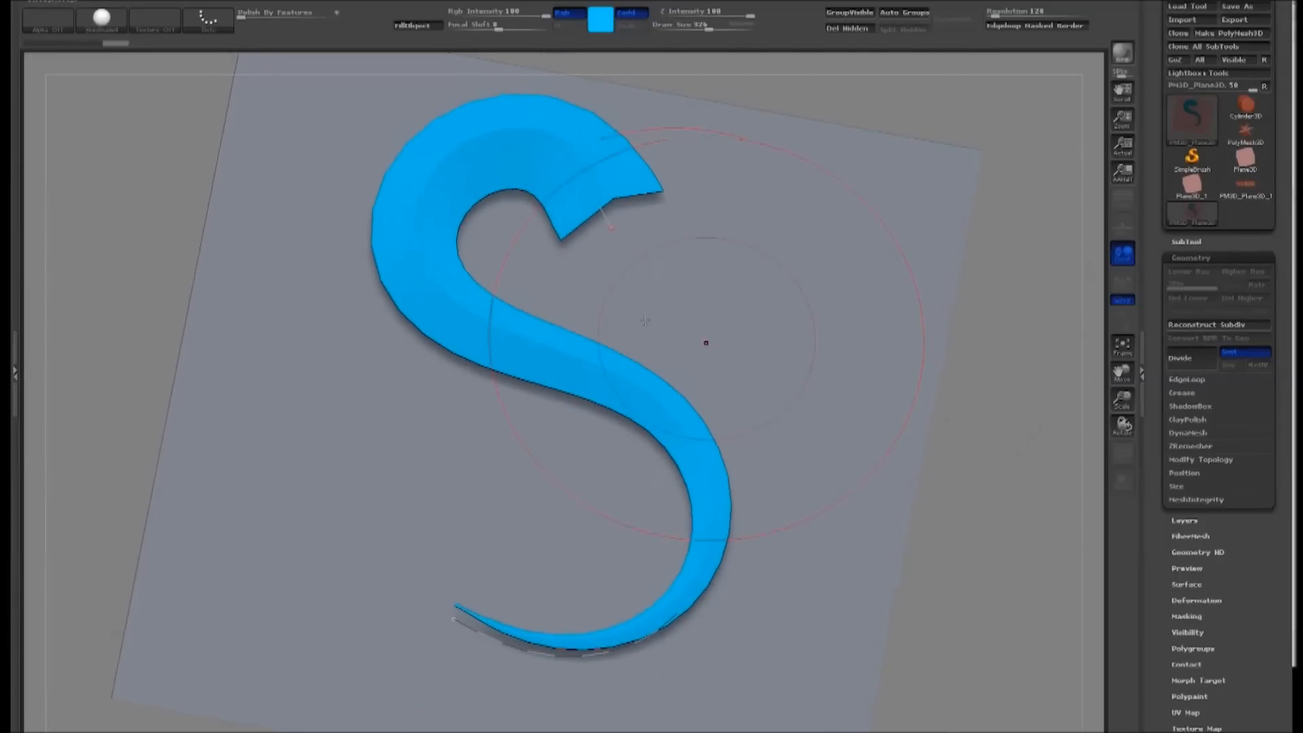
{"action": "left_click", "coordinate": [31, 20]}
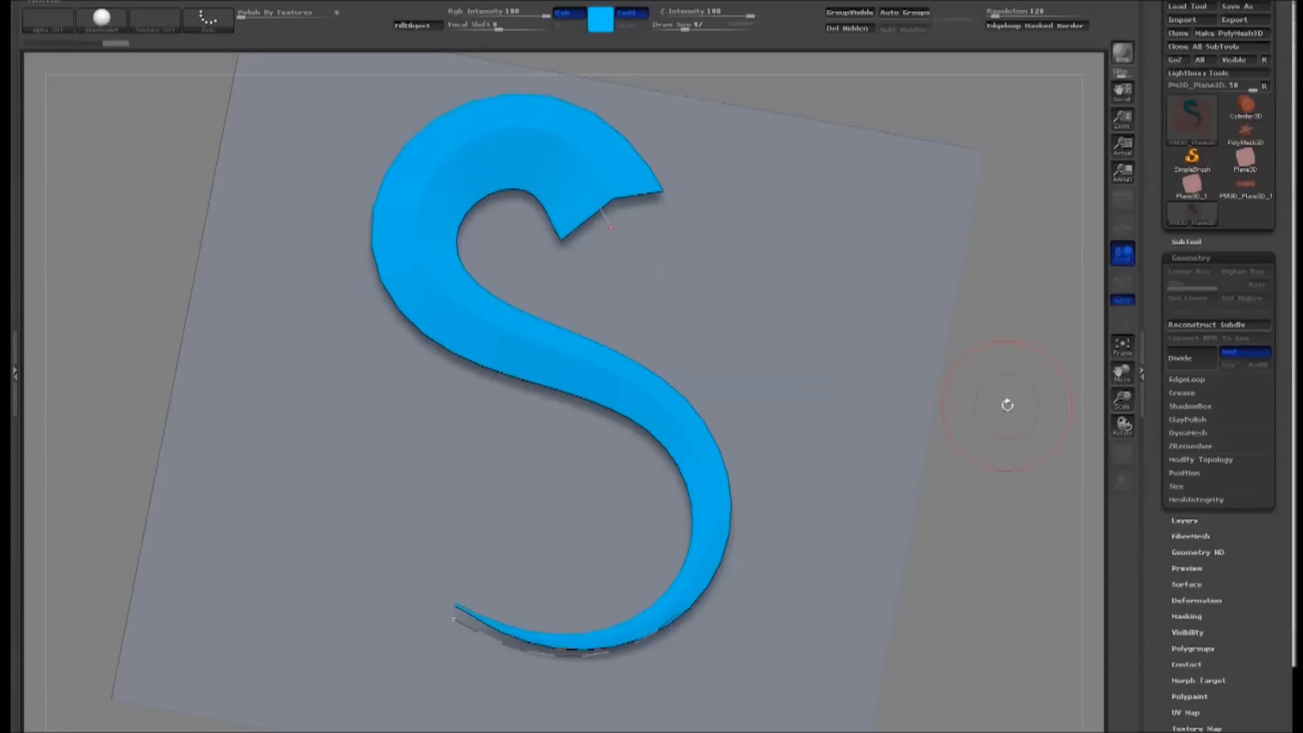
{"action": "mouse_move", "coordinate": [852, 335]}
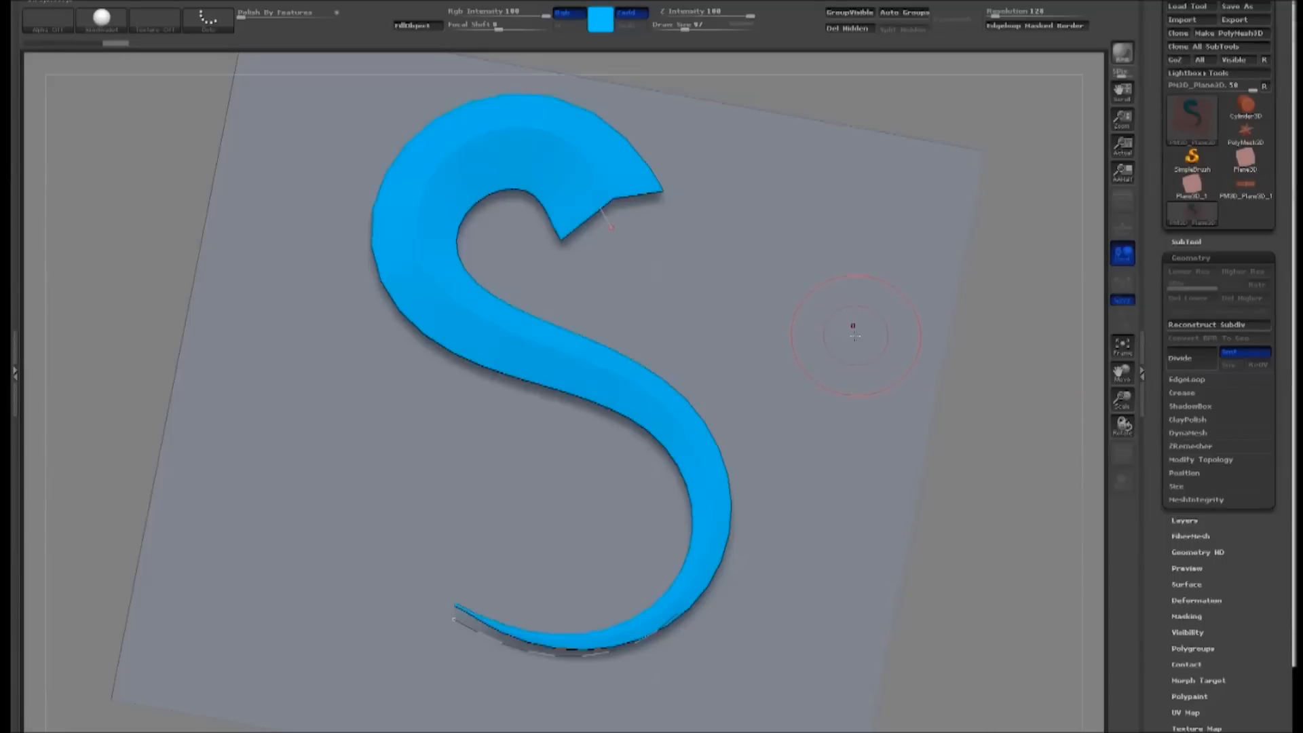